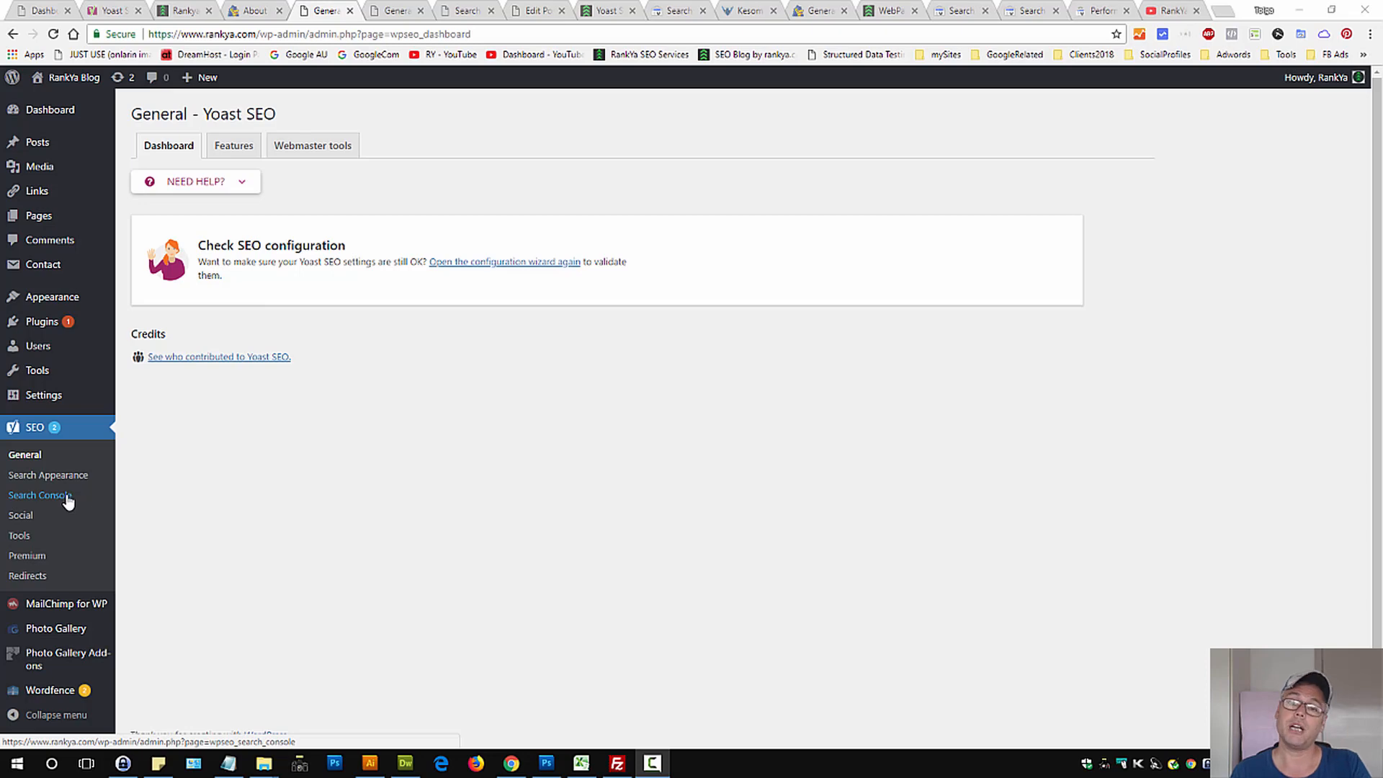
{"action": "mouse_move", "coordinate": [95, 500]}
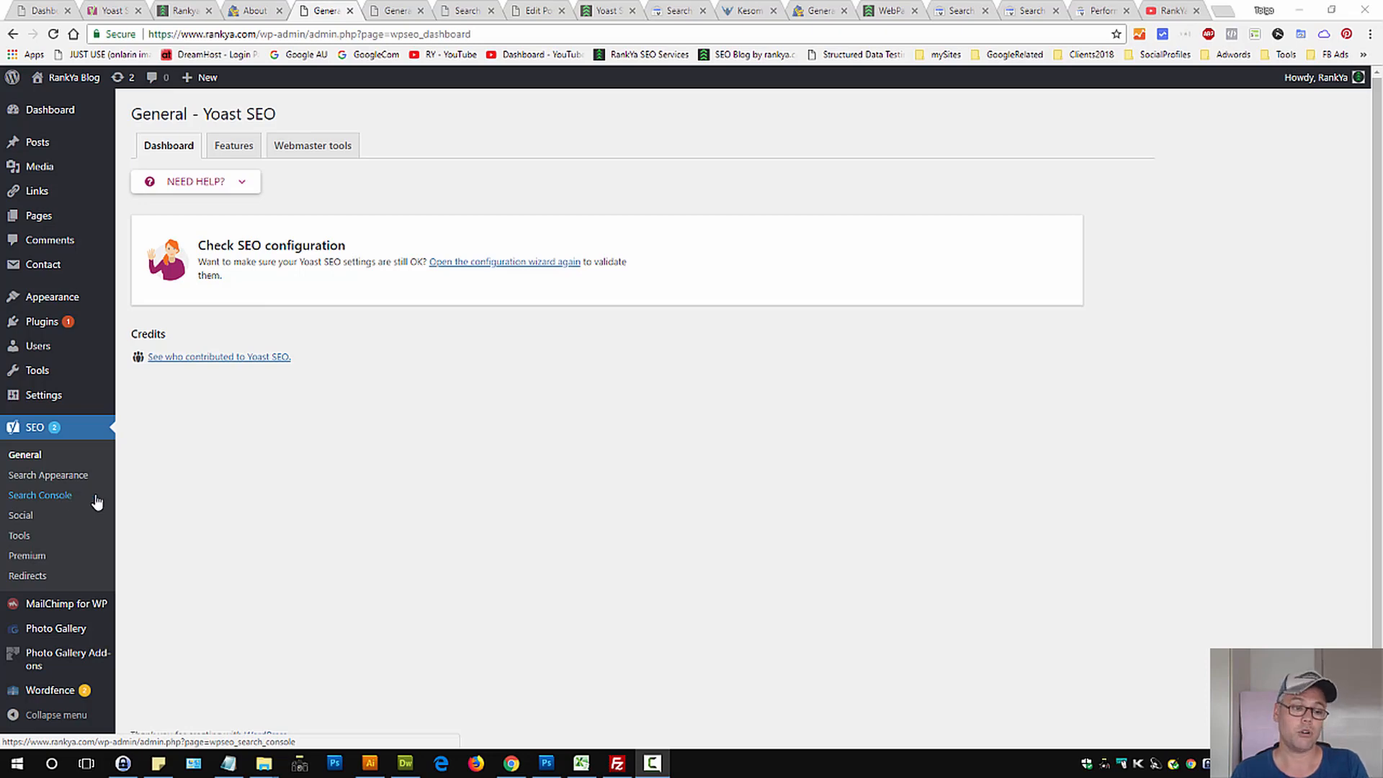
{"action": "mouse_move", "coordinate": [251, 496]}
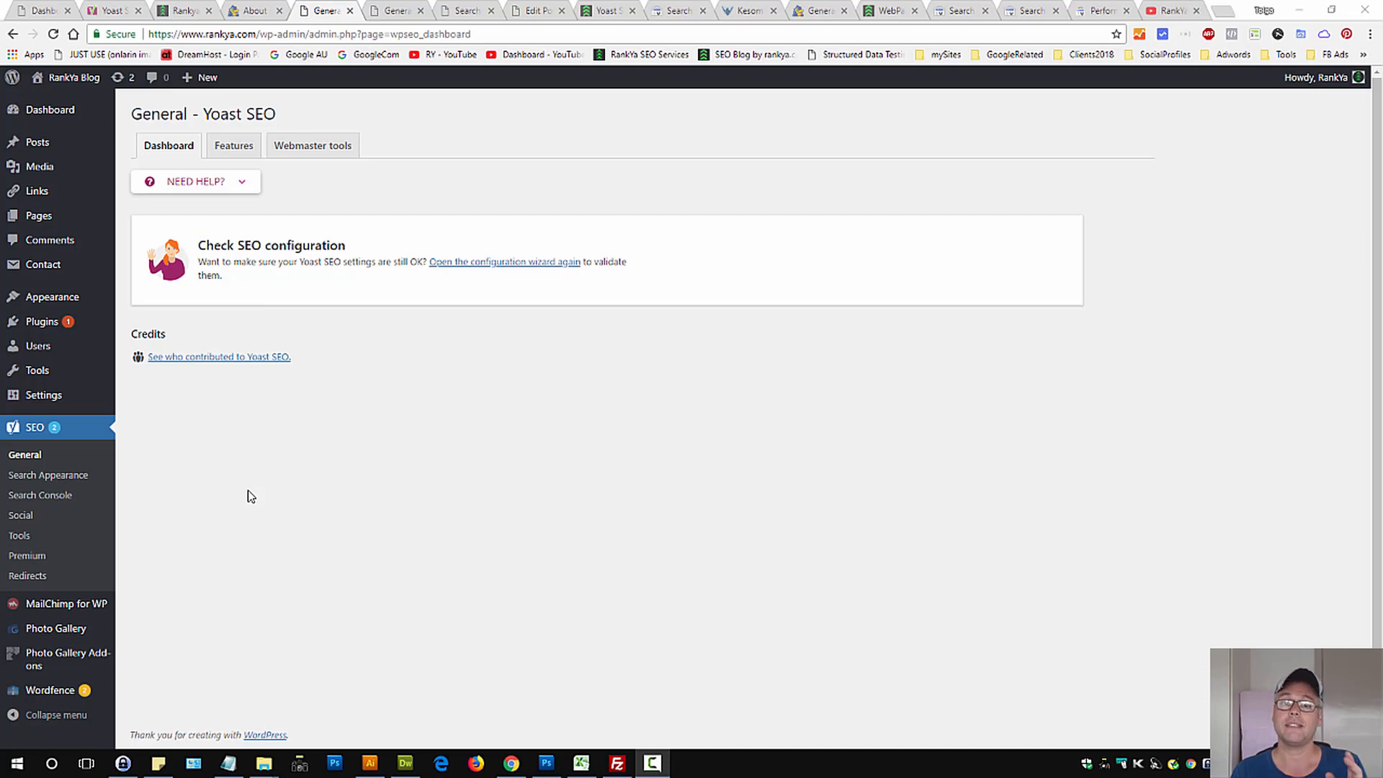
{"action": "mouse_move", "coordinate": [285, 491]}
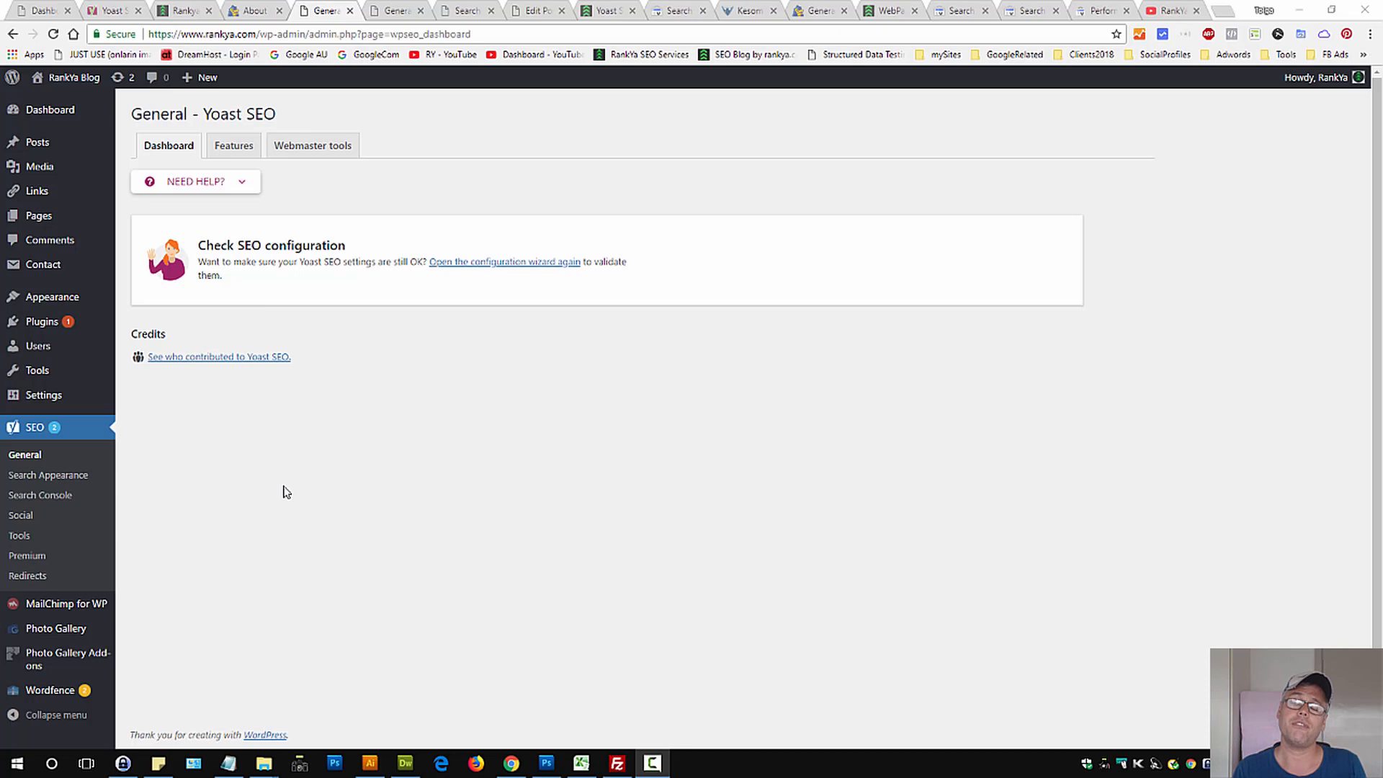
{"action": "mouse_move", "coordinate": [432, 453]}
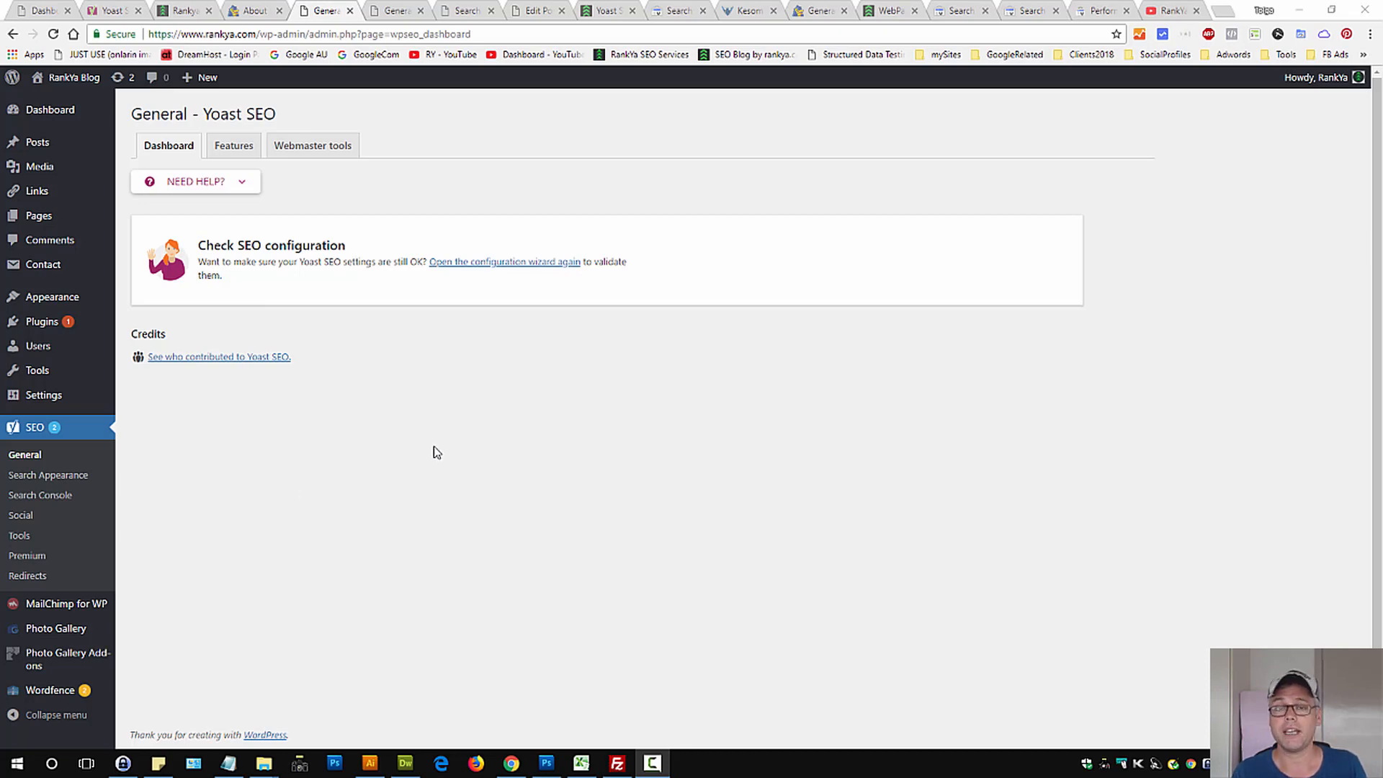
Expand the XML Sitemaps help note under Features and open the sitemap in a new tab.
{"action": "left_click", "coordinate": [233, 146]}
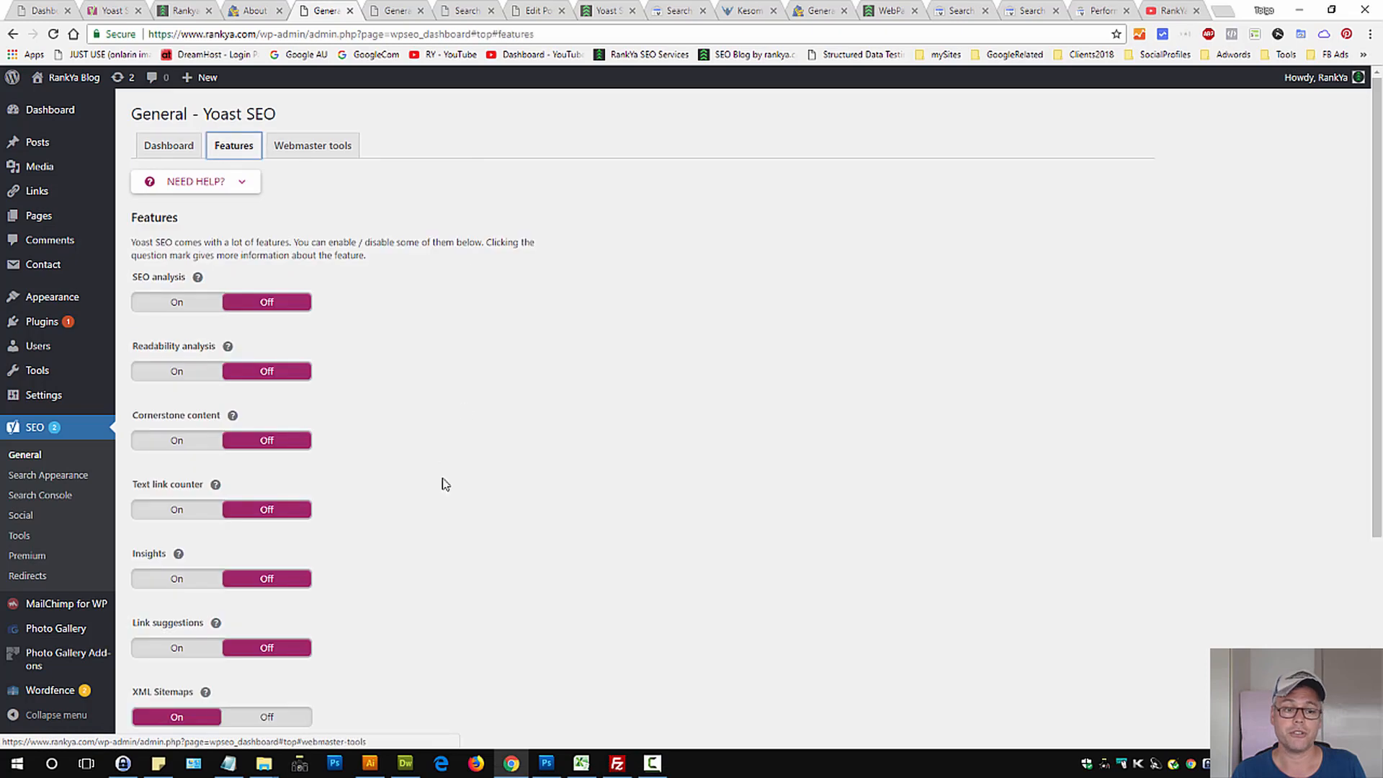
{"action": "scroll", "scroll_direction": "down", "scroll_amount": 3}
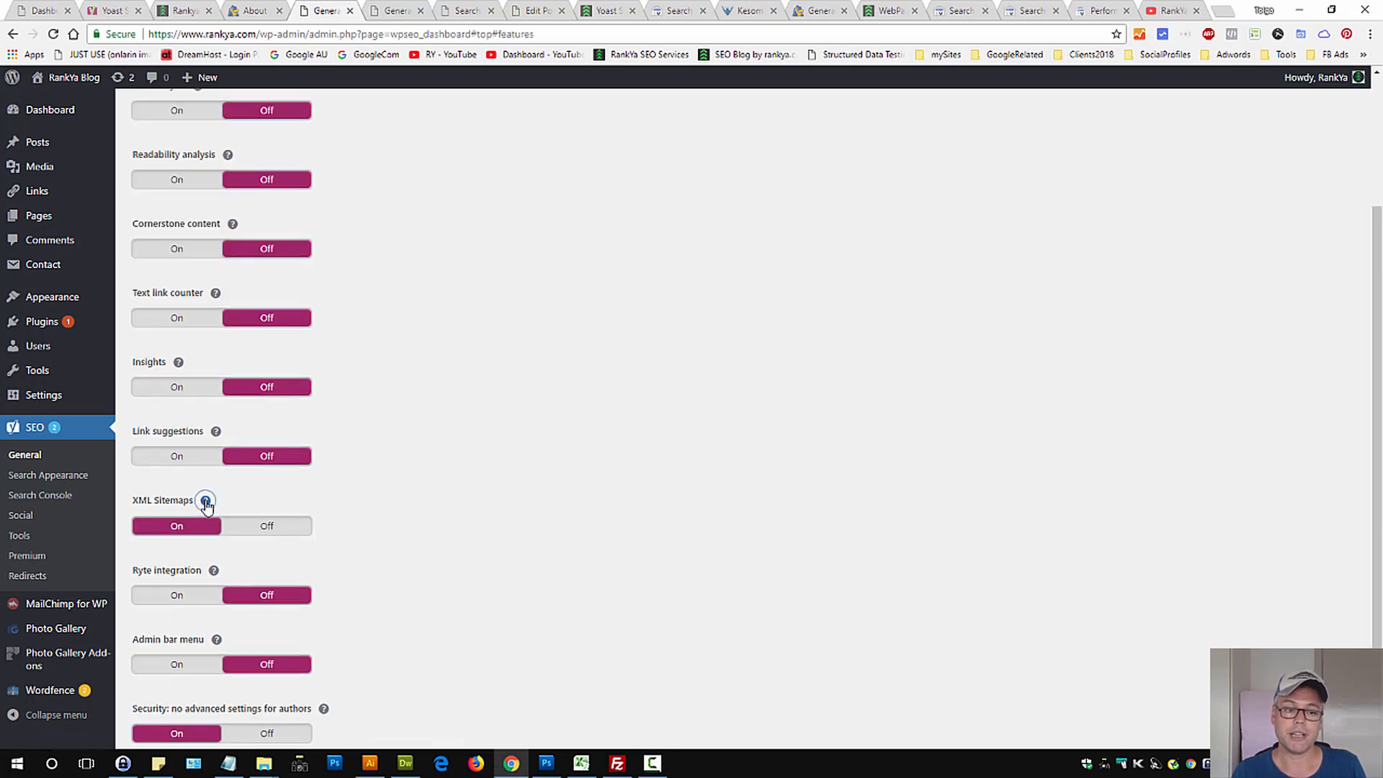
{"action": "left_click", "coordinate": [204, 499]}
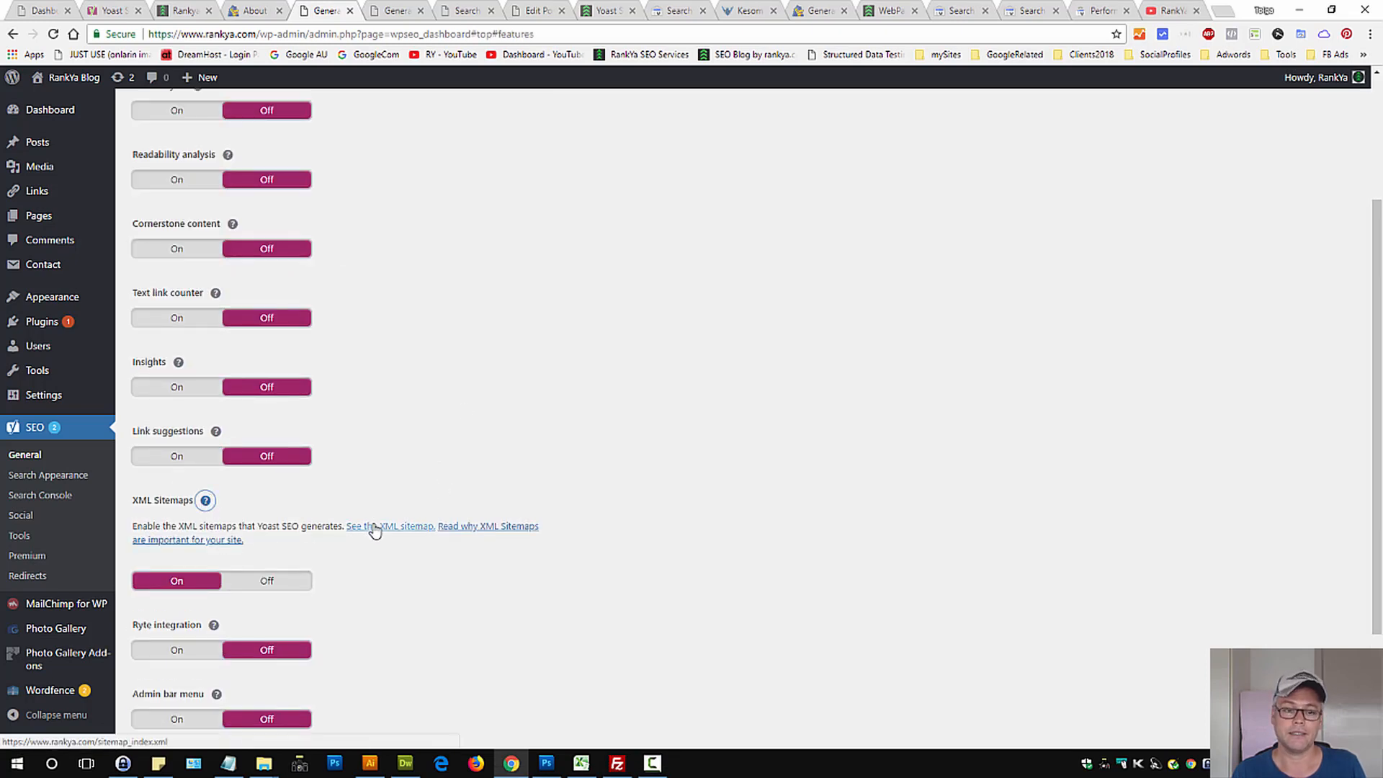
{"action": "left_click", "coordinate": [390, 526]}
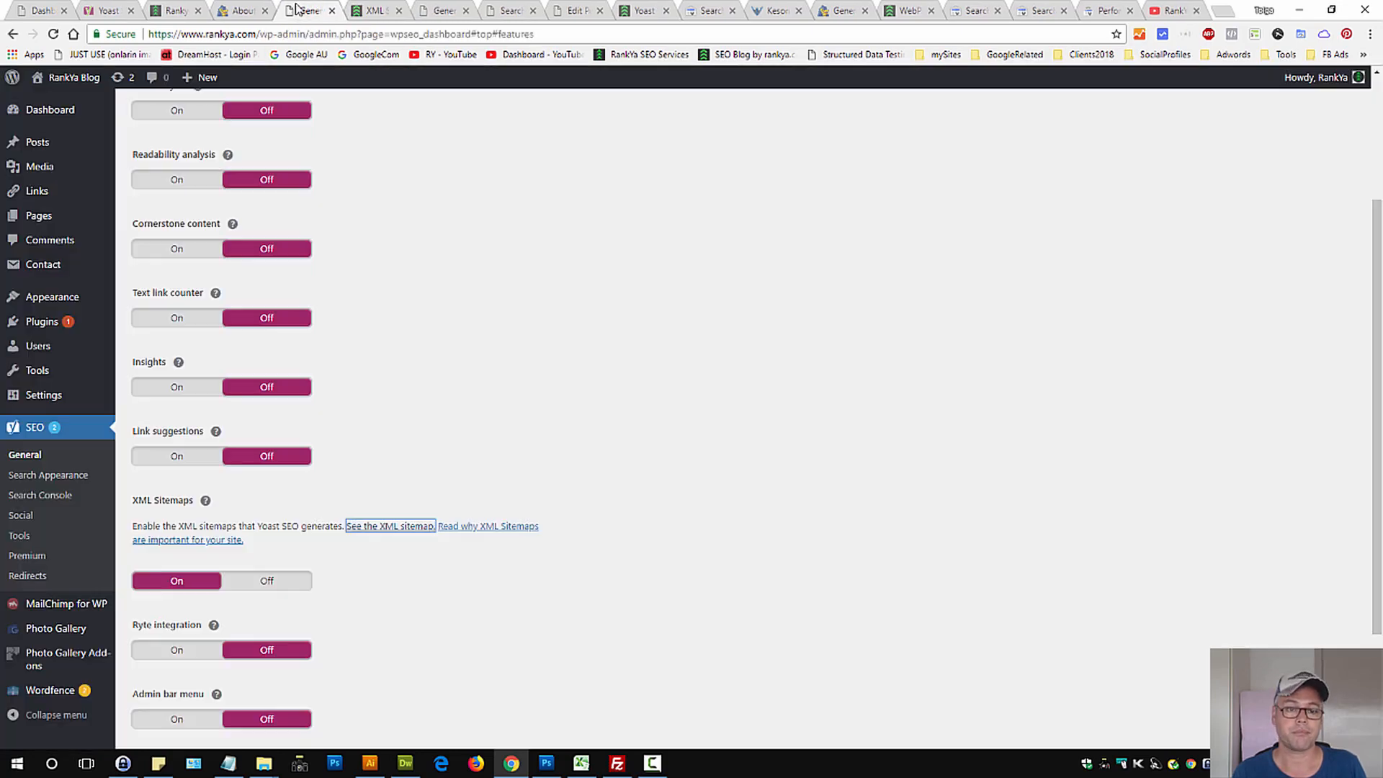
{"action": "scroll", "scroll_direction": "up", "scroll_amount": 3}
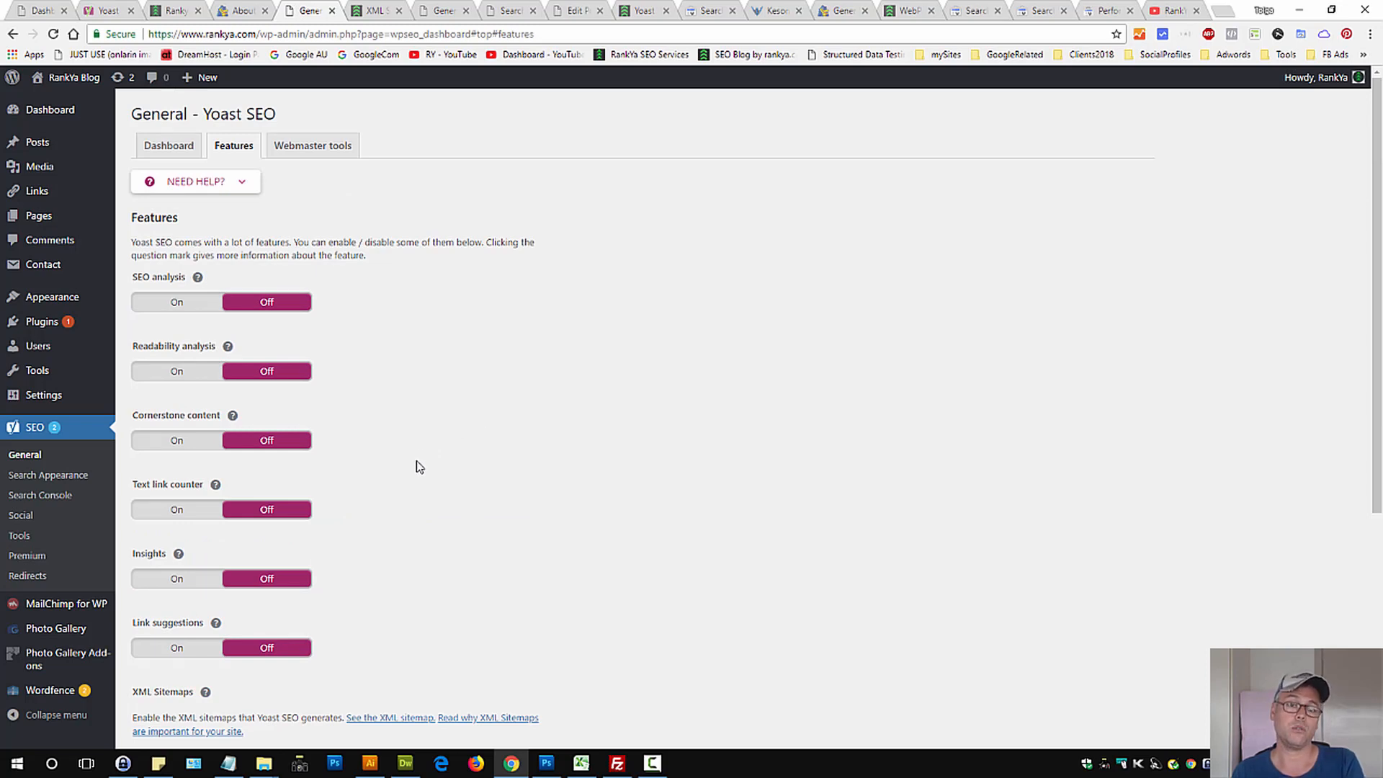
{"action": "mouse_move", "coordinate": [507, 360]}
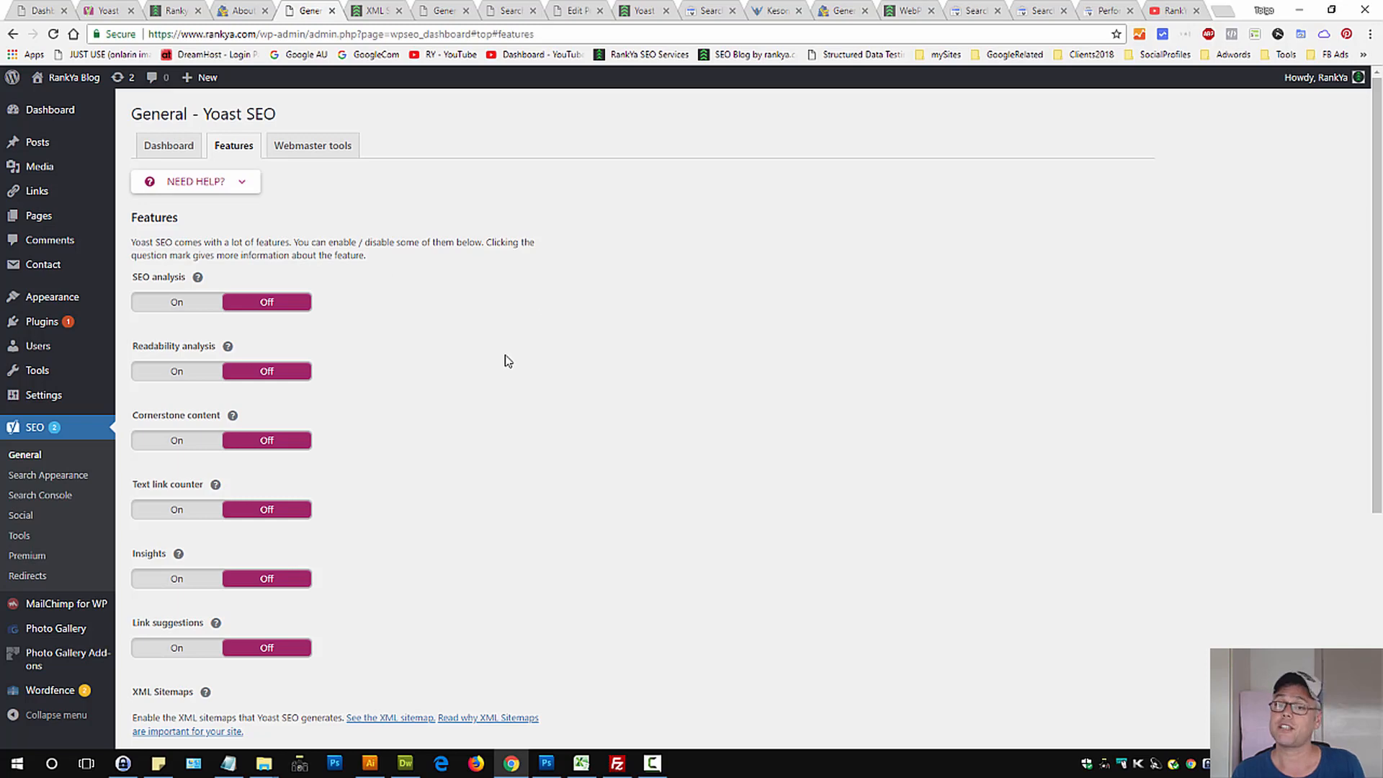
{"action": "mouse_move", "coordinate": [67, 475]}
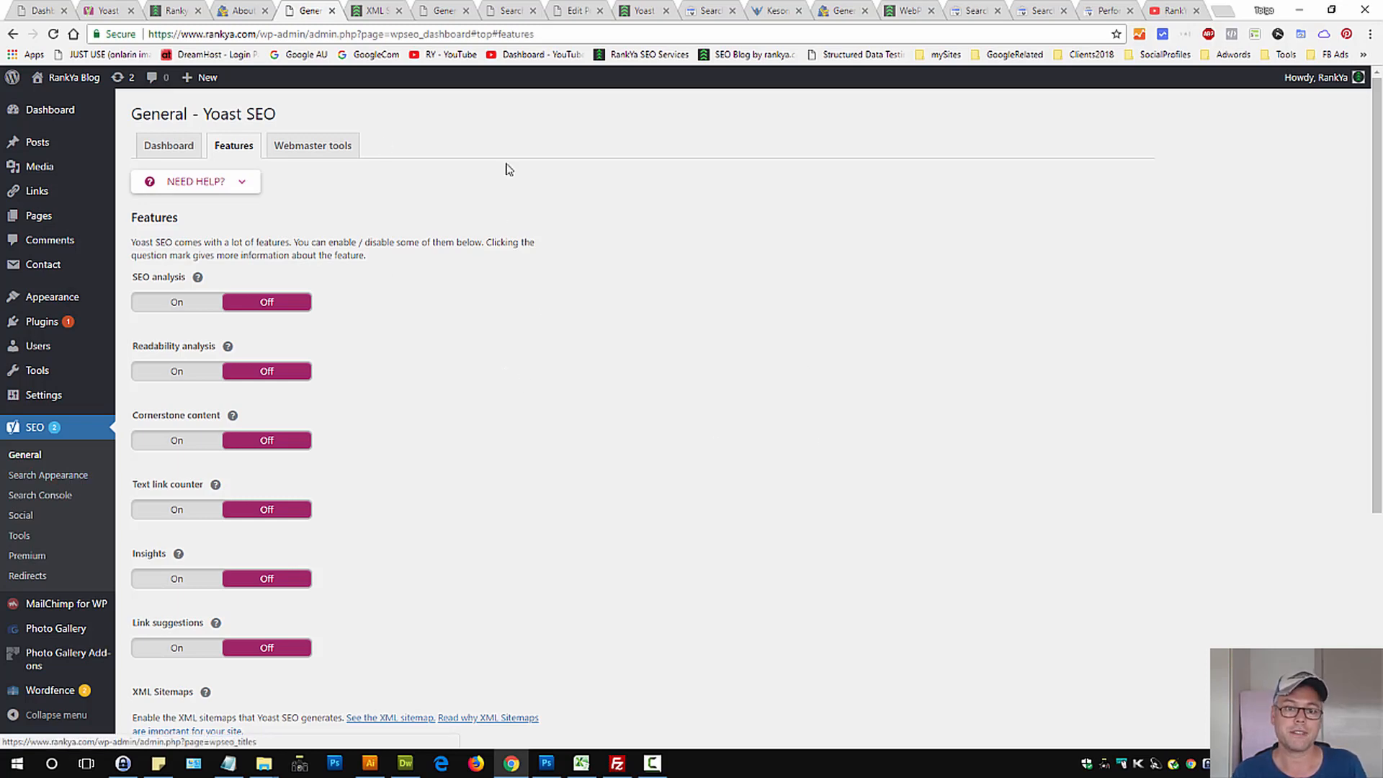
Set 'Show Pages in search results?' to No under Content Types and save changes.
{"action": "left_click", "coordinate": [48, 475]}
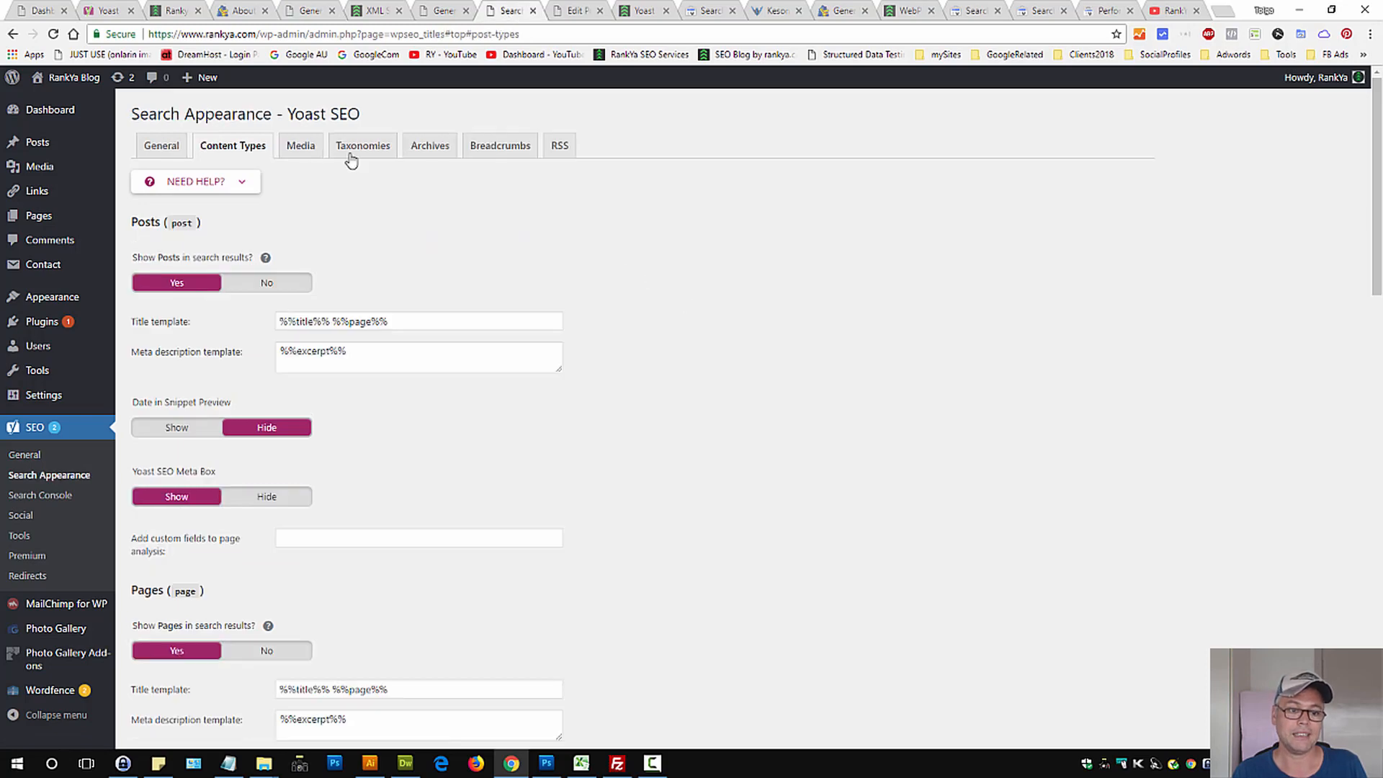
{"action": "scroll", "scroll_direction": "down", "scroll_amount": 3}
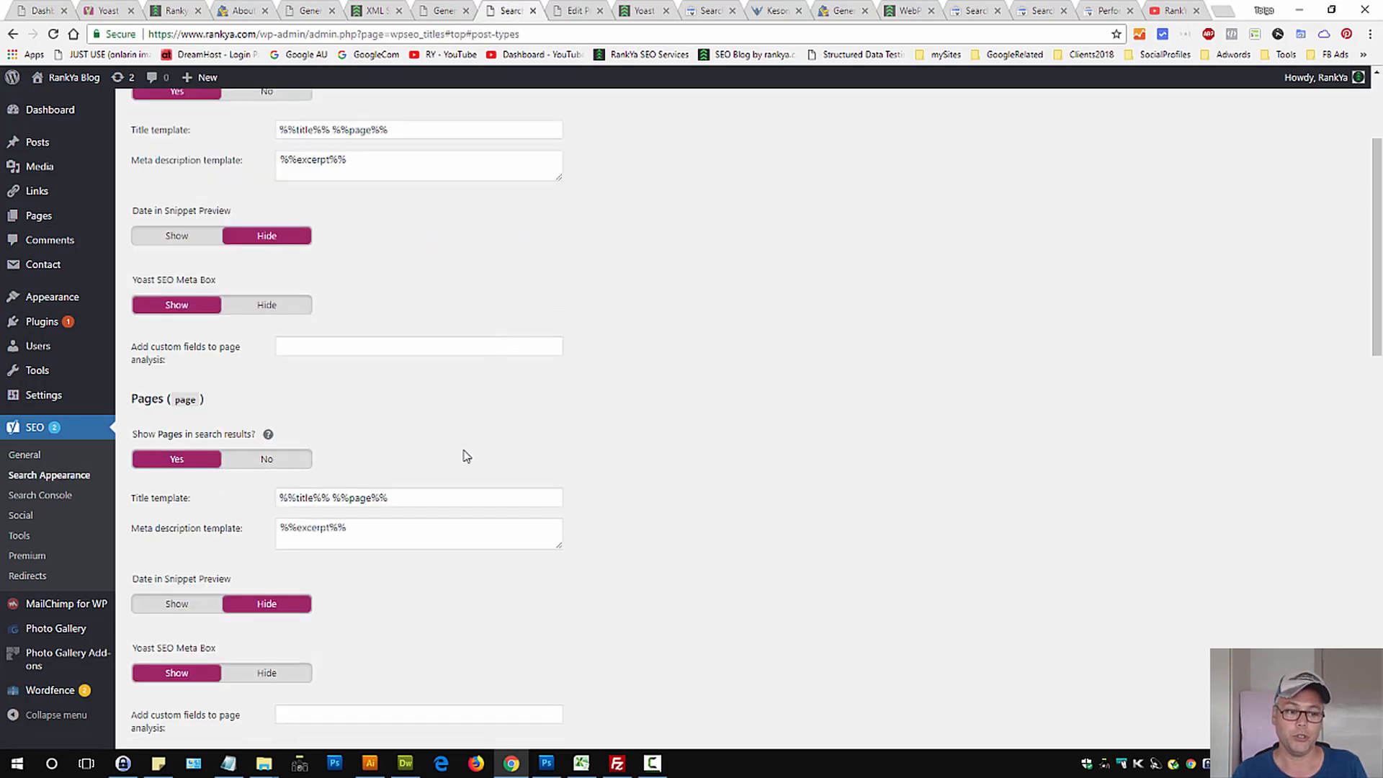
{"action": "mouse_move", "coordinate": [264, 460]}
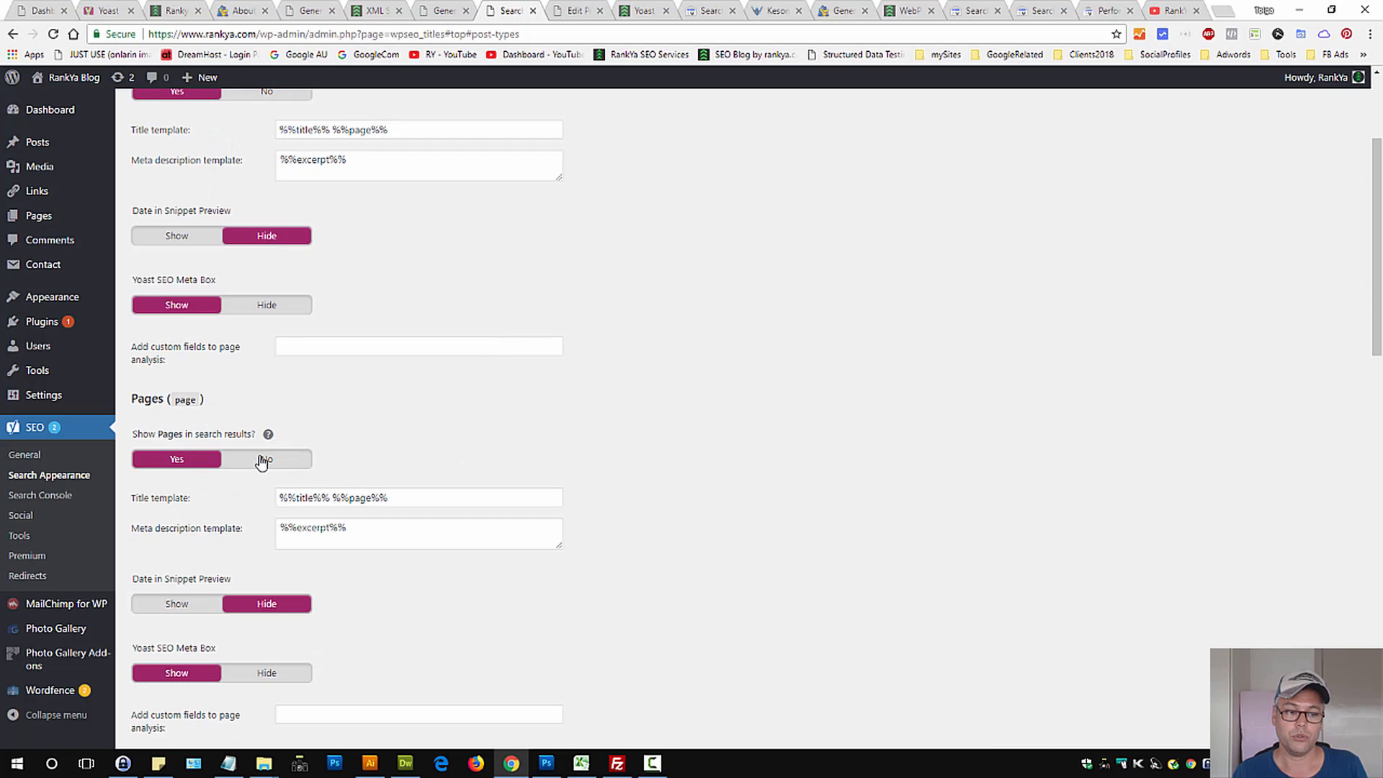
{"action": "left_click", "coordinate": [266, 458]}
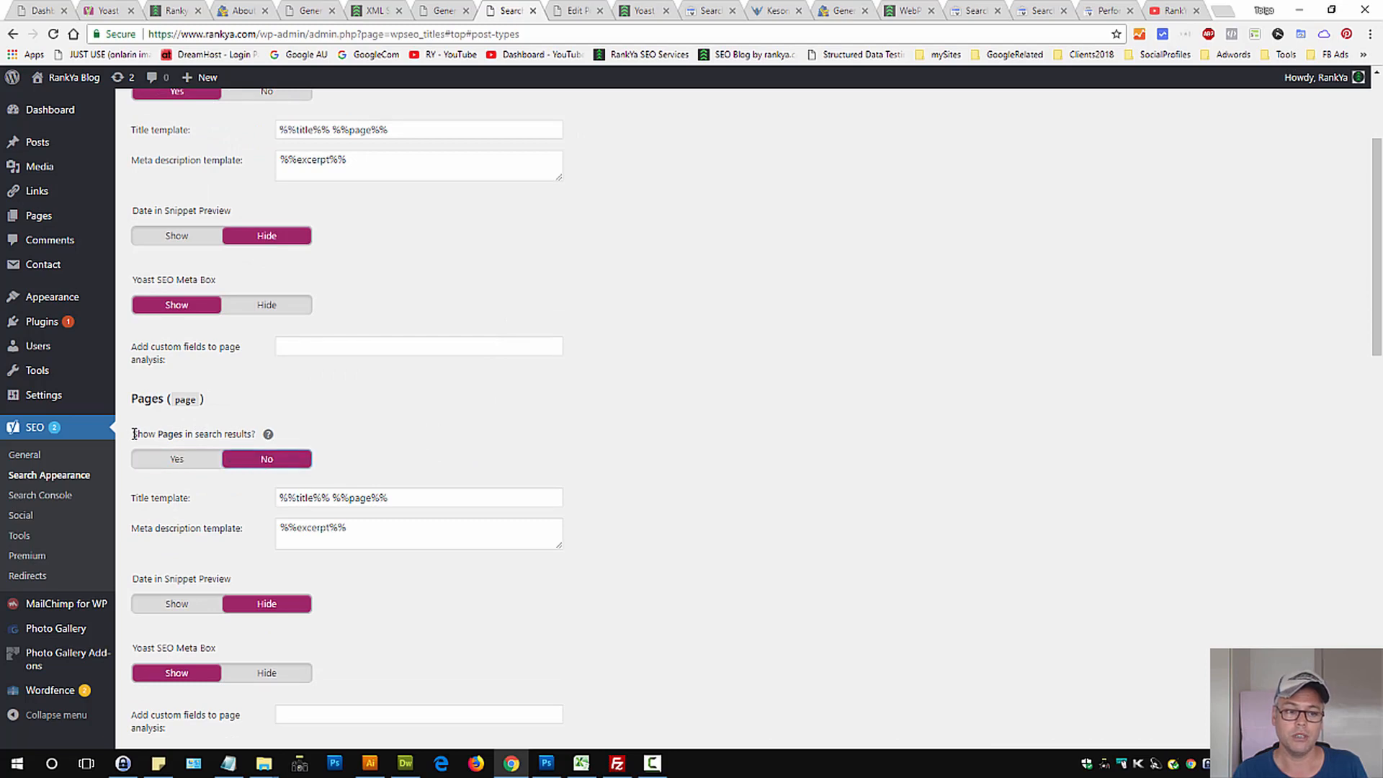
{"action": "double_click", "coordinate": [192, 433]}
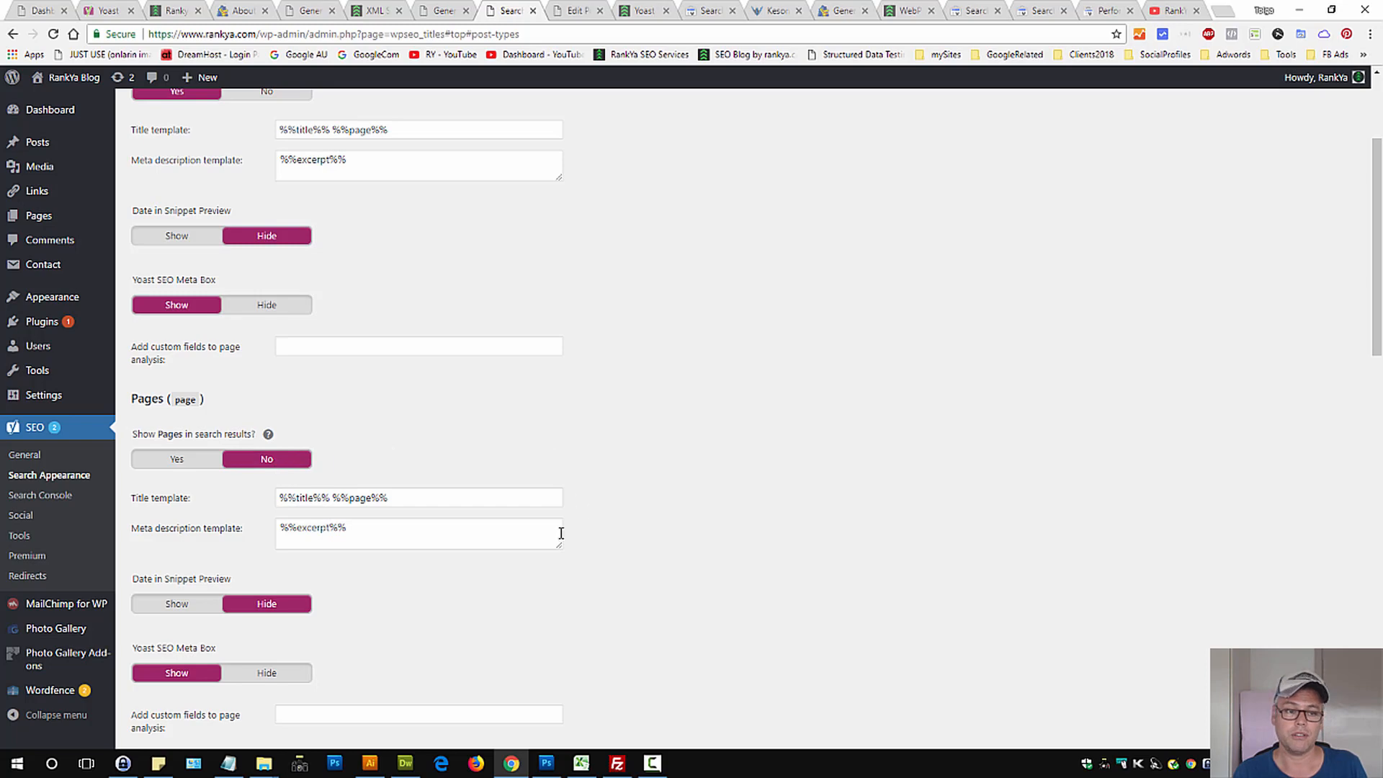
{"action": "scroll", "scroll_direction": "down", "scroll_amount": 3}
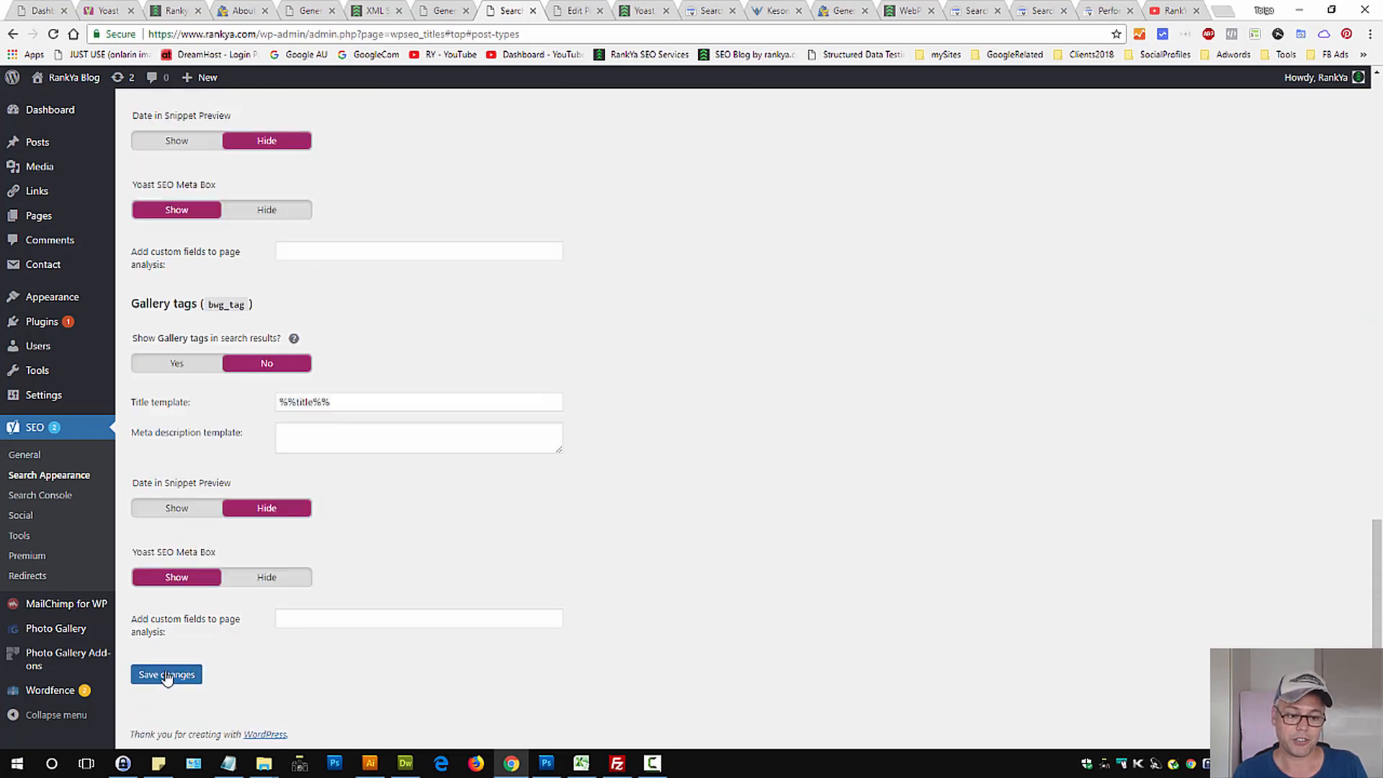
{"action": "left_click", "coordinate": [415, 11]}
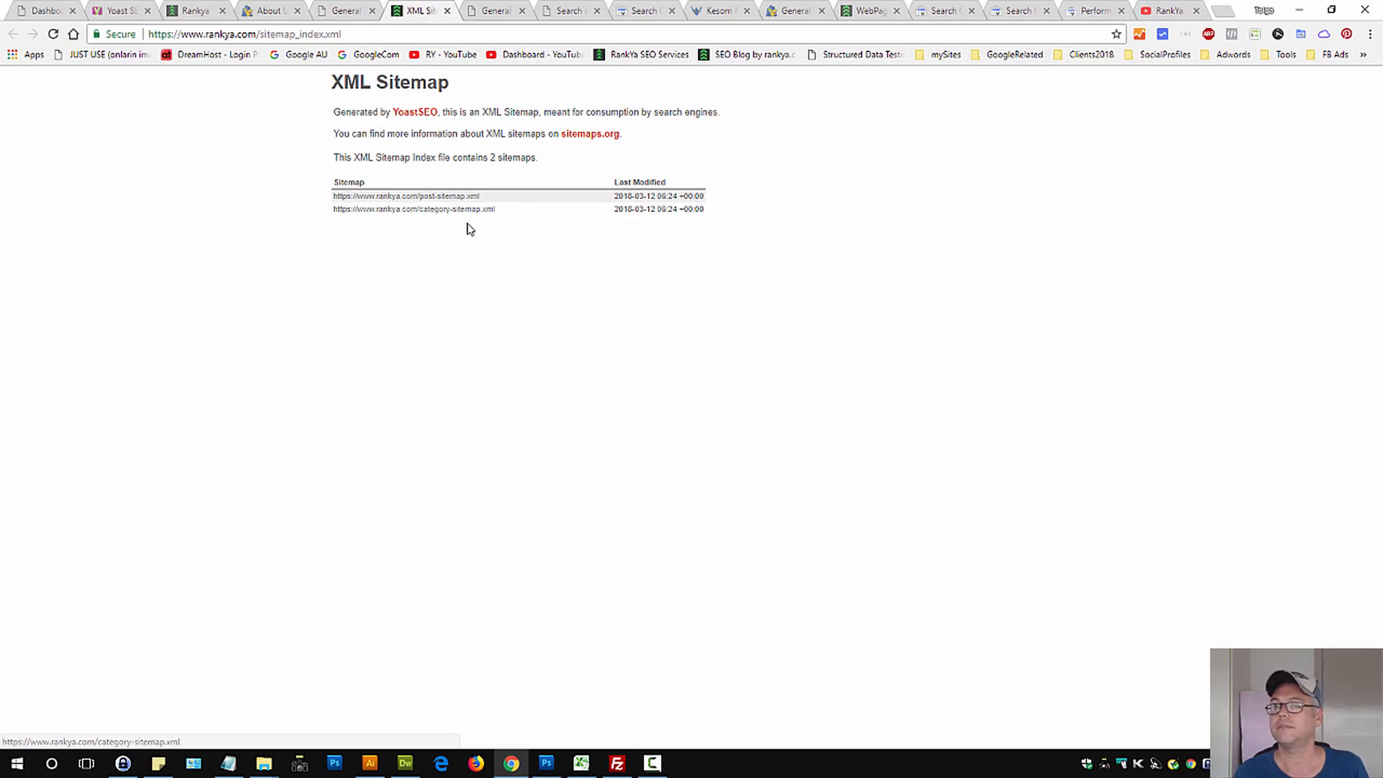
{"action": "mouse_move", "coordinate": [628, 285]}
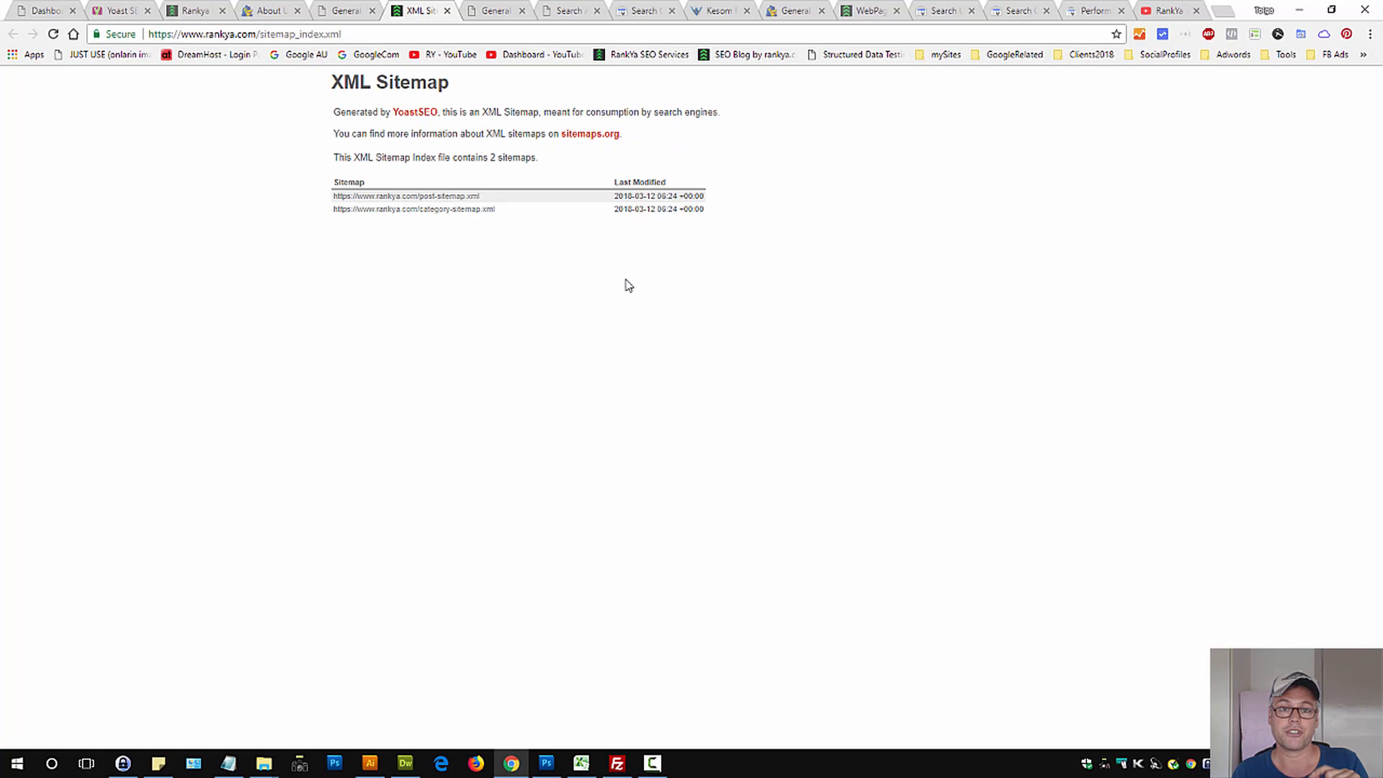
{"action": "mouse_move", "coordinate": [430, 196]}
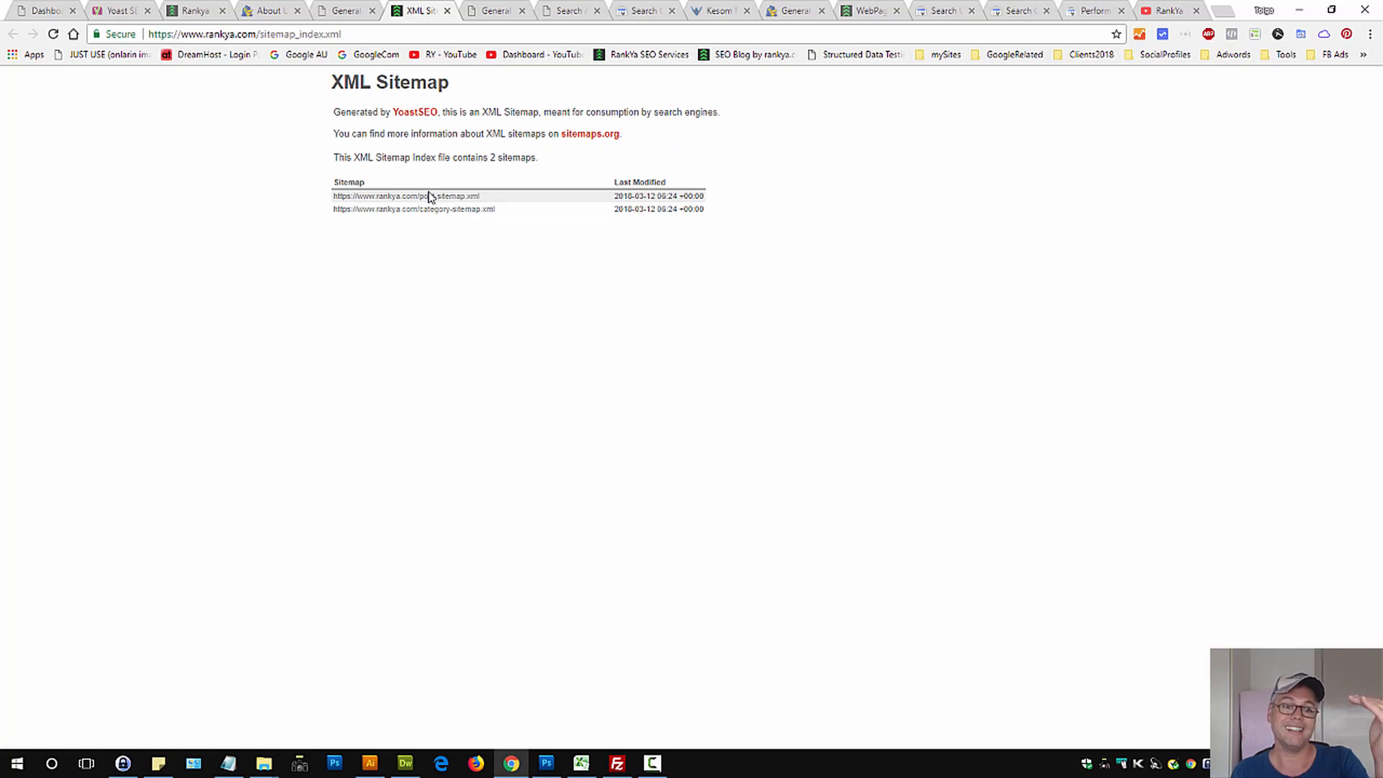
{"action": "mouse_move", "coordinate": [470, 232]}
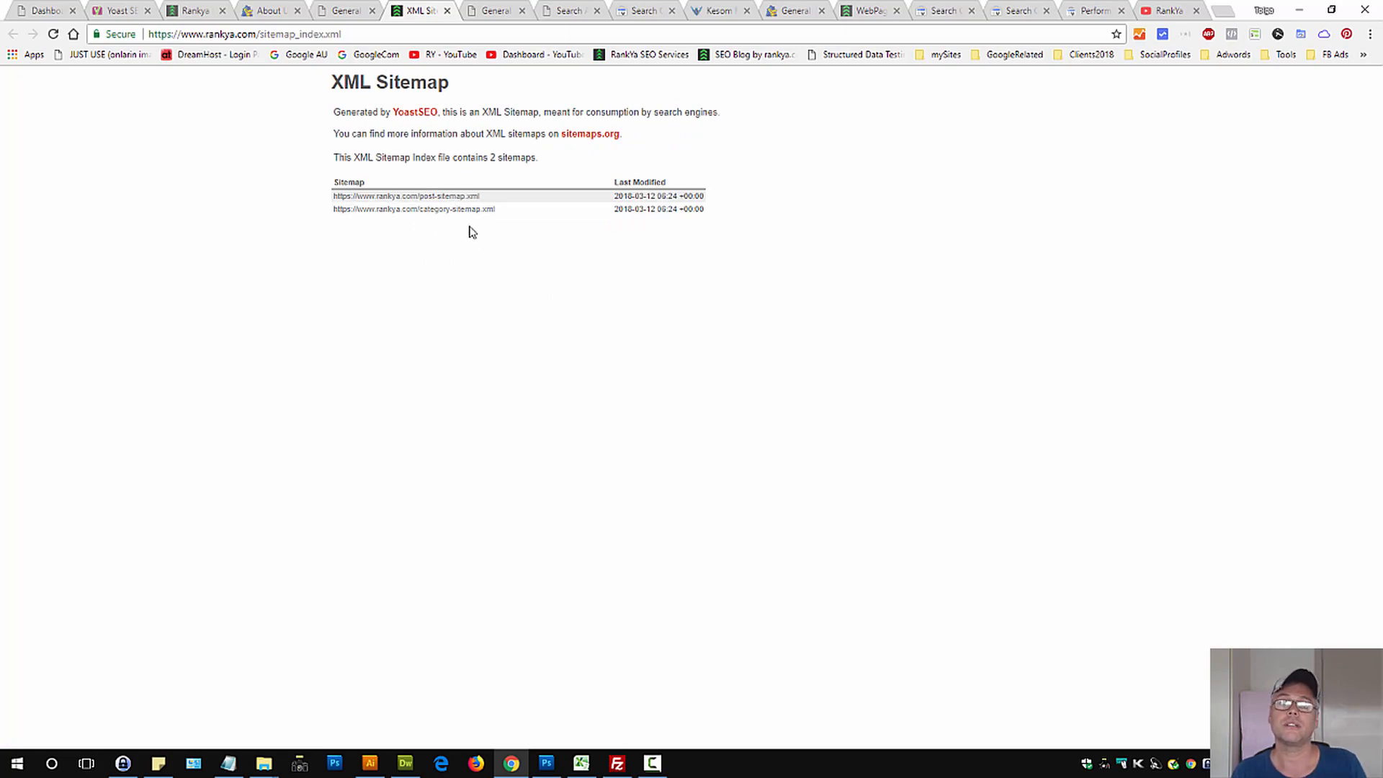
{"action": "mouse_move", "coordinate": [569, 11]}
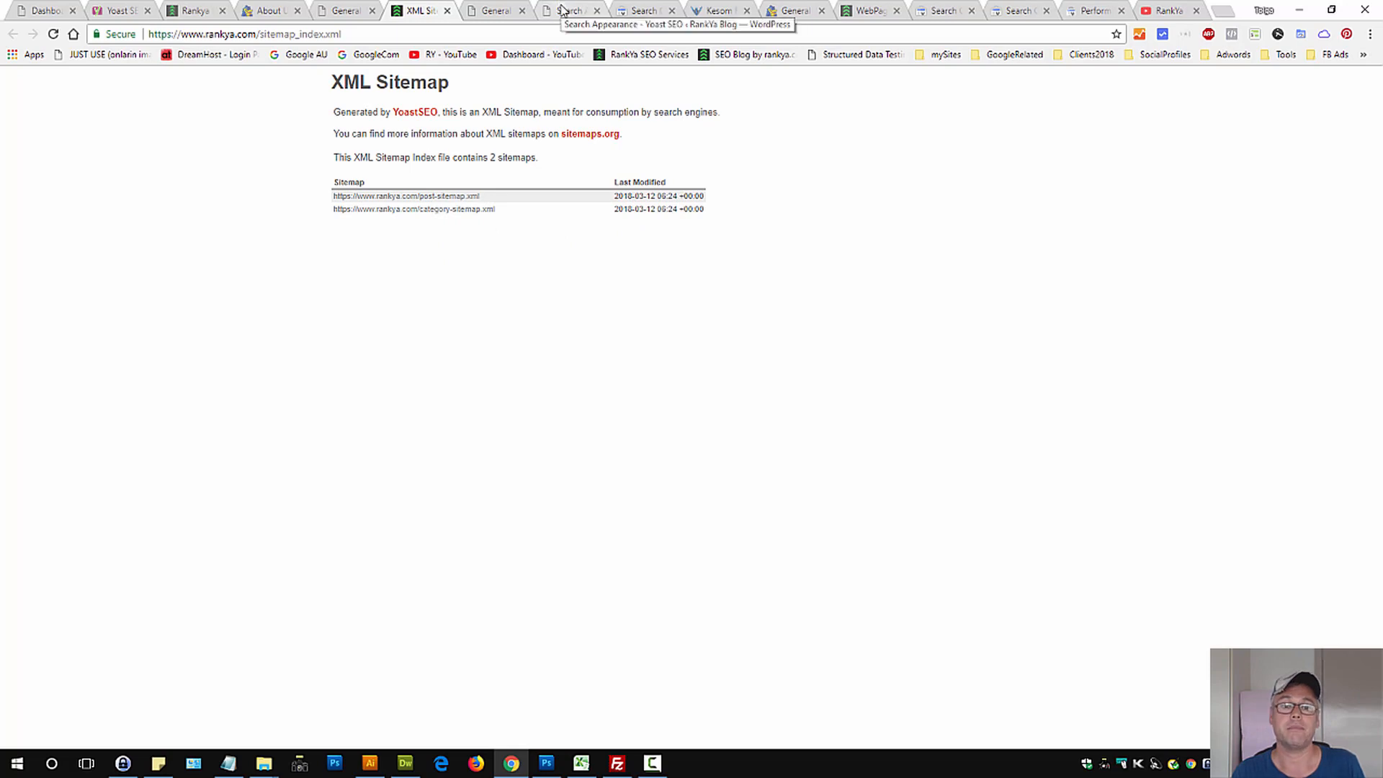
Set Pages back to Yes, save, and reload the sitemap index to show the page sitemap.
{"action": "left_click", "coordinate": [569, 9]}
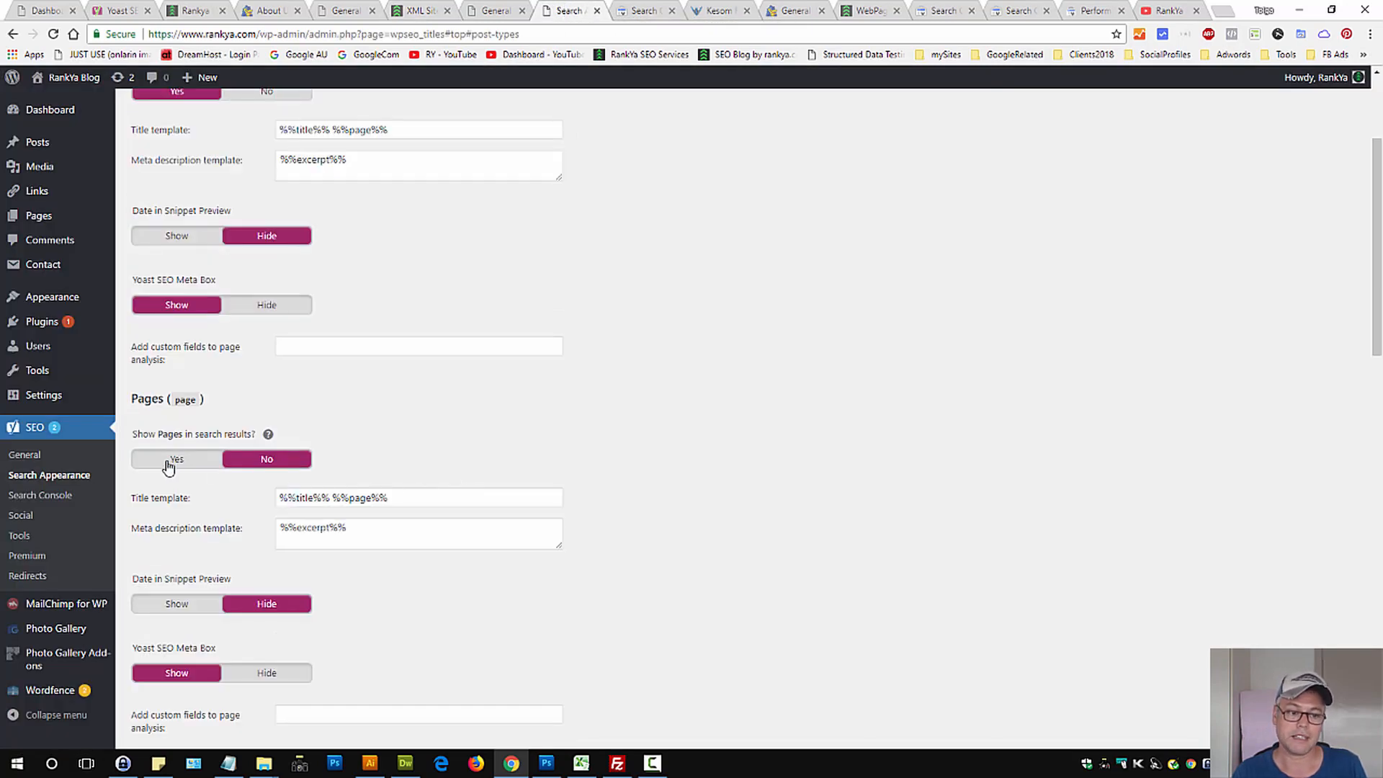
{"action": "scroll", "scroll_direction": "up", "scroll_amount": 3}
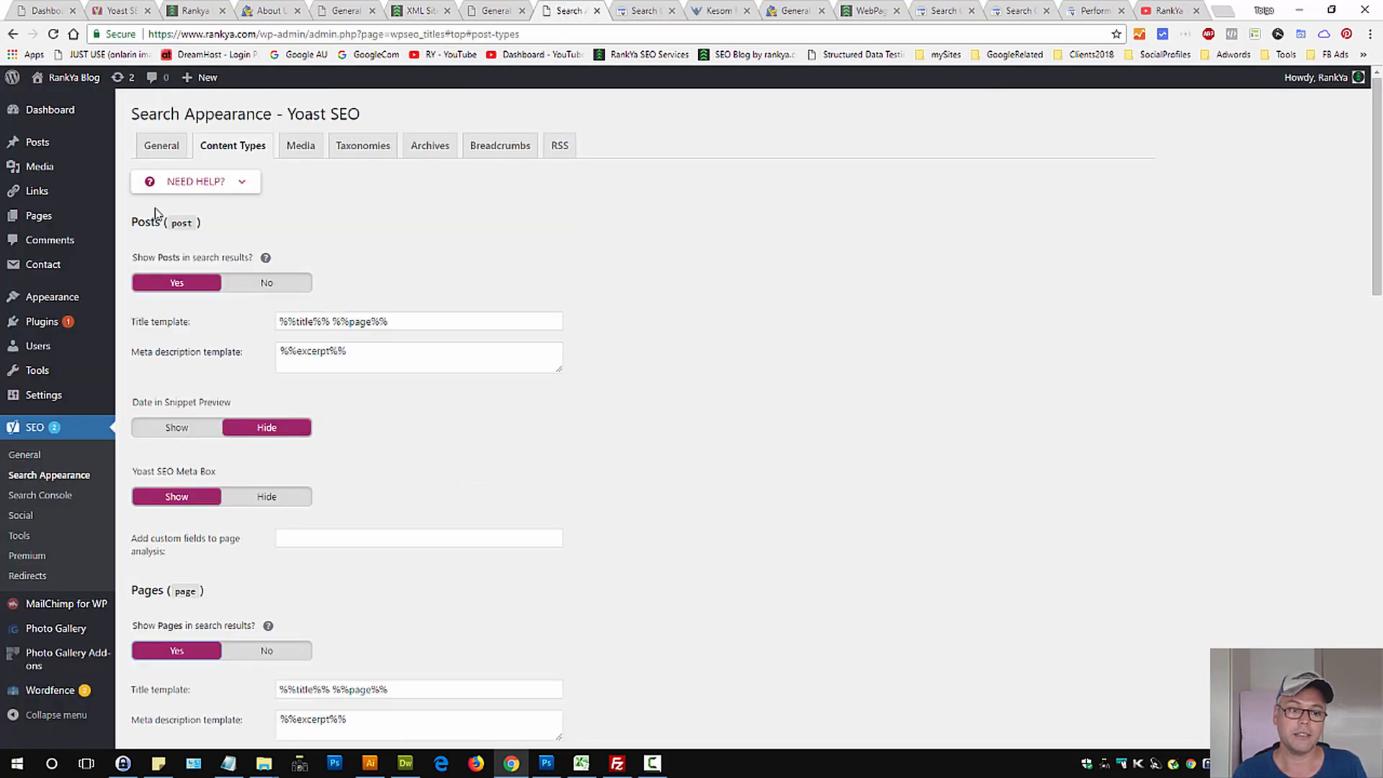
{"action": "scroll", "scroll_direction": "down", "scroll_amount": 3}
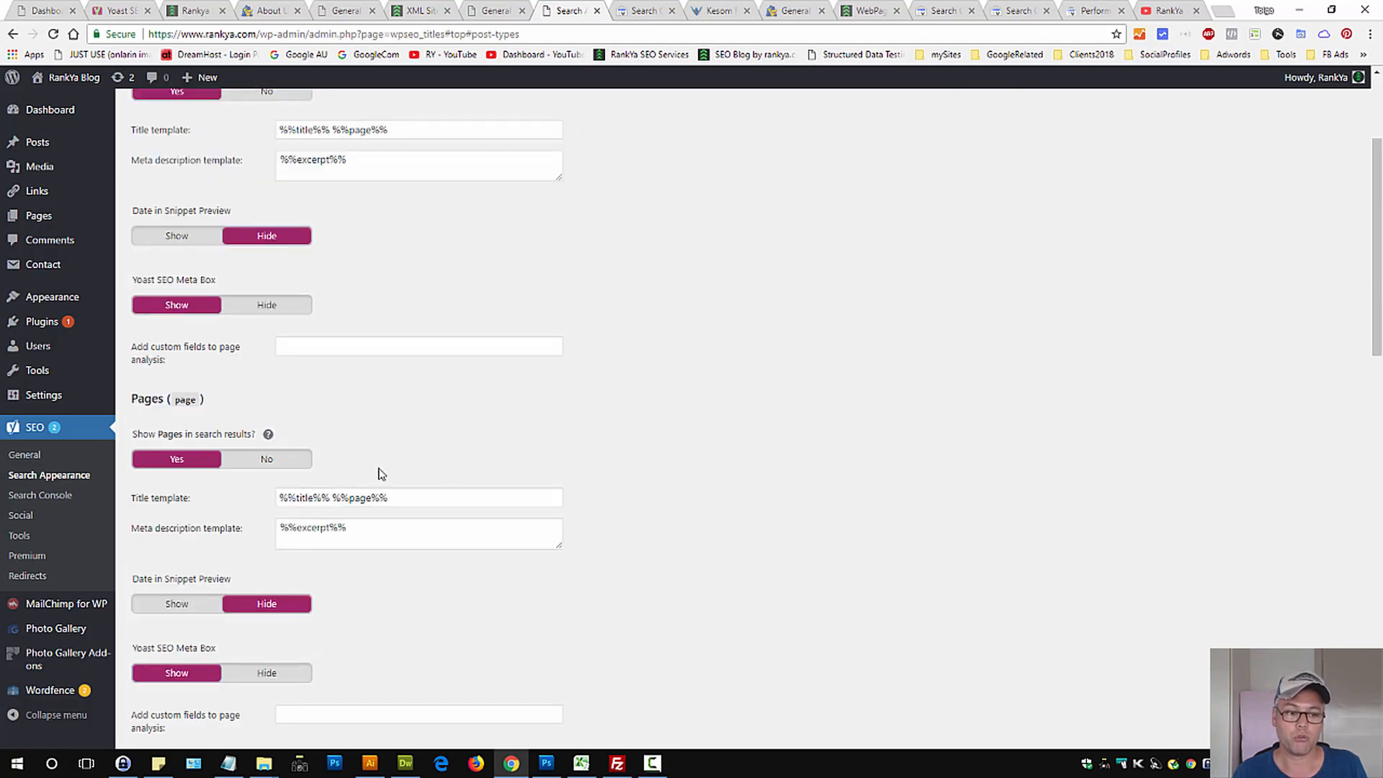
{"action": "mouse_move", "coordinate": [477, 424]}
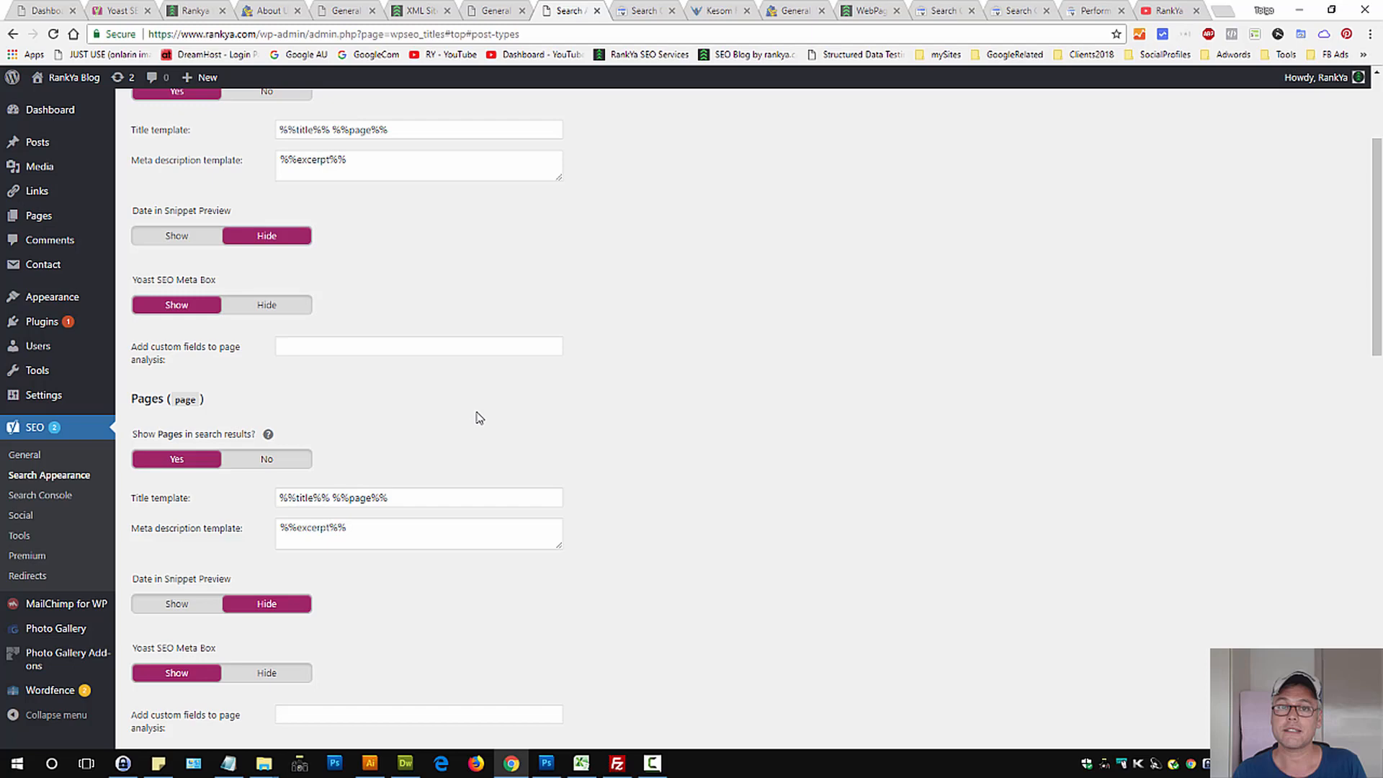
{"action": "mouse_move", "coordinate": [494, 451]}
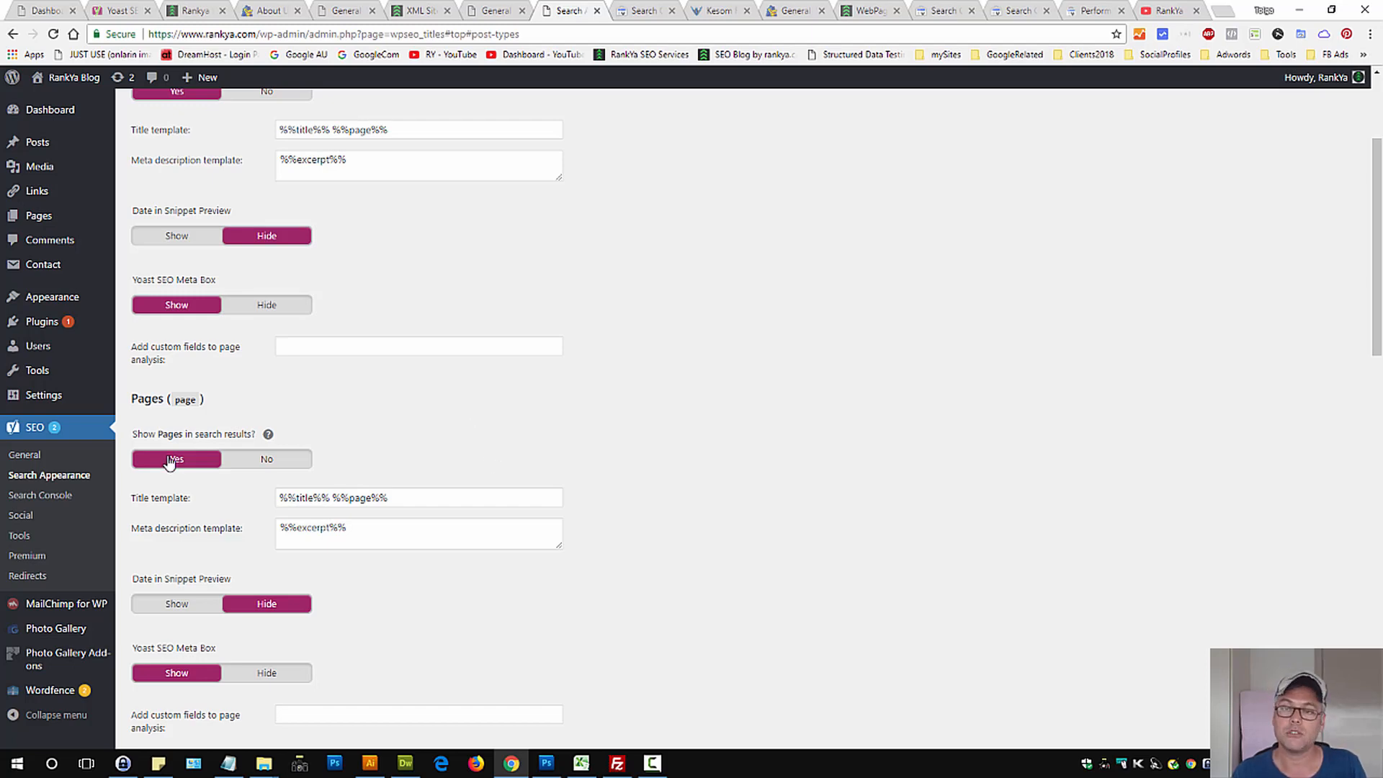
{"action": "scroll", "scroll_direction": "down", "scroll_amount": 3}
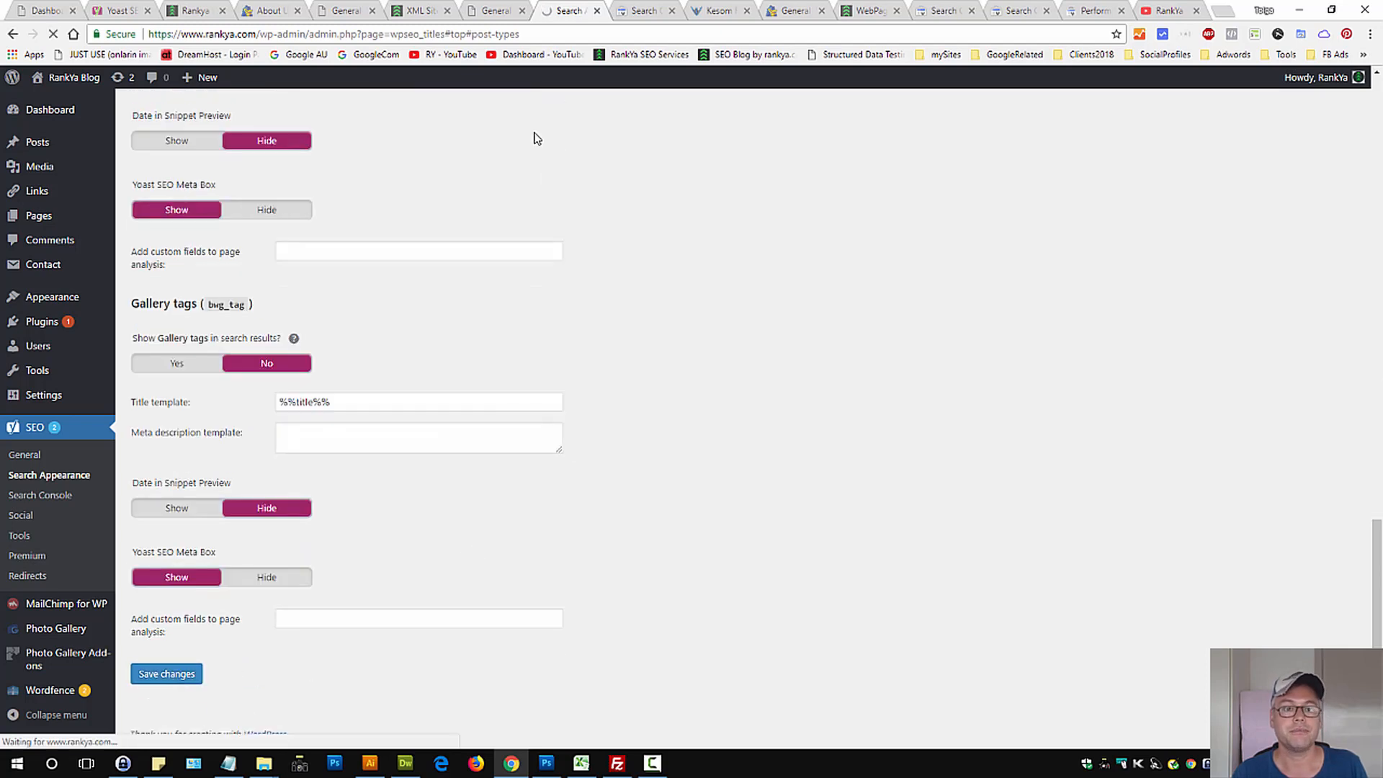
{"action": "left_click", "coordinate": [420, 11]}
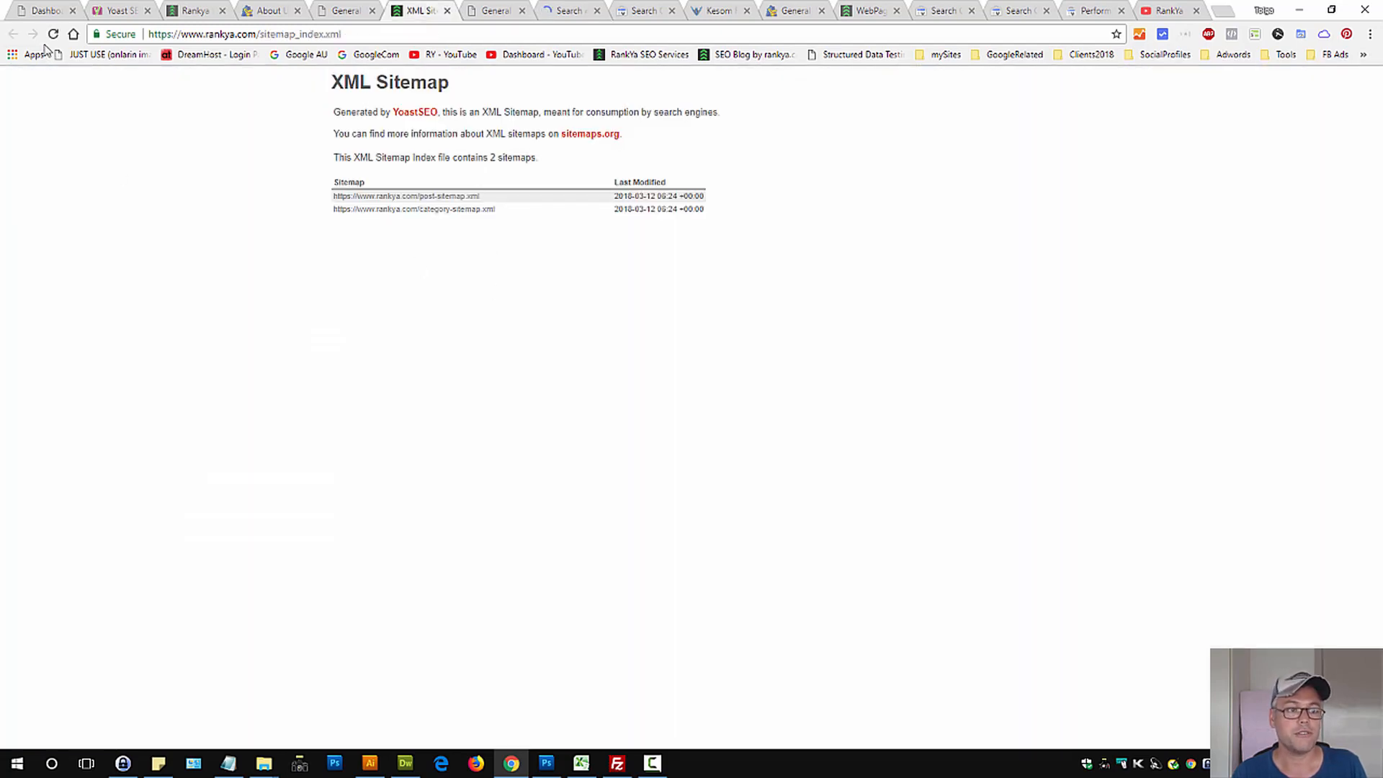
{"action": "left_click", "coordinate": [52, 33]}
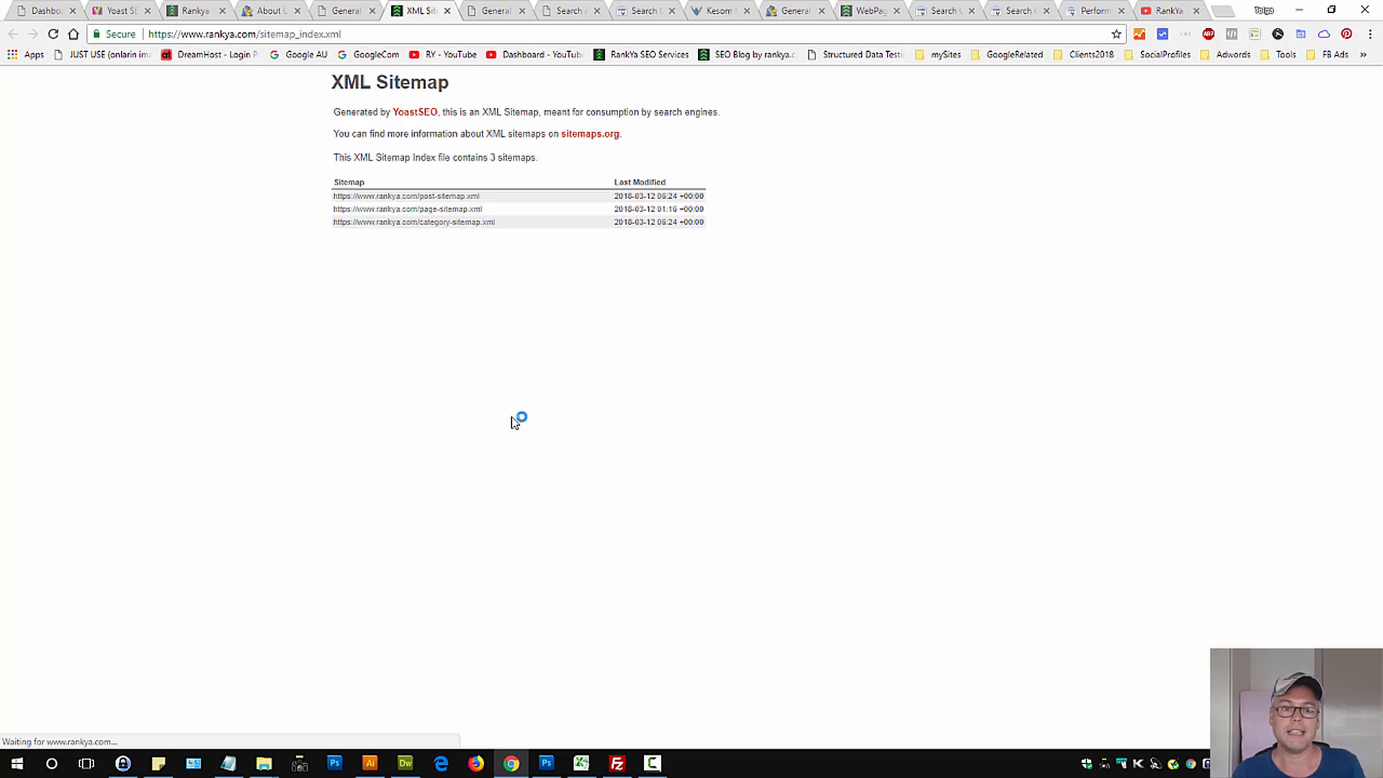
{"action": "left_click", "coordinate": [569, 9]}
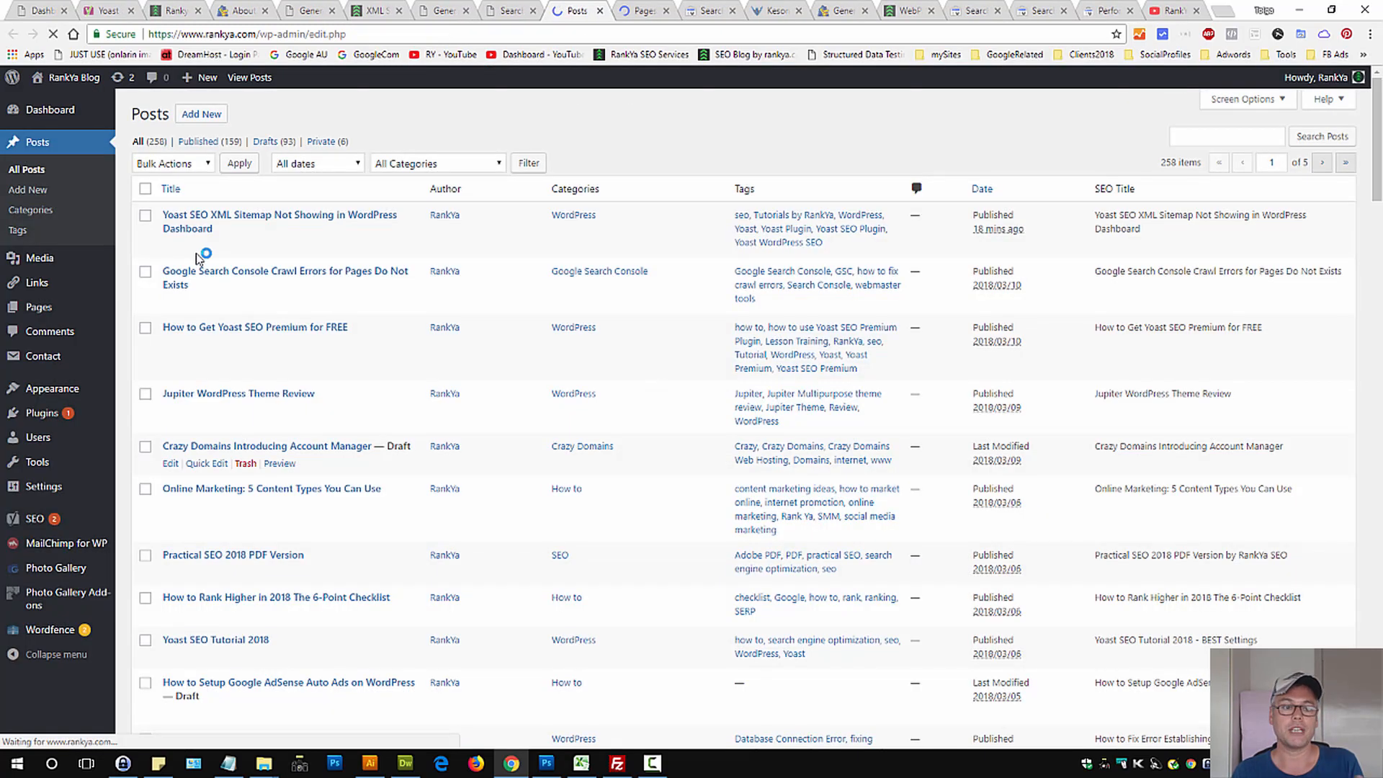
{"action": "mouse_move", "coordinate": [173, 256]}
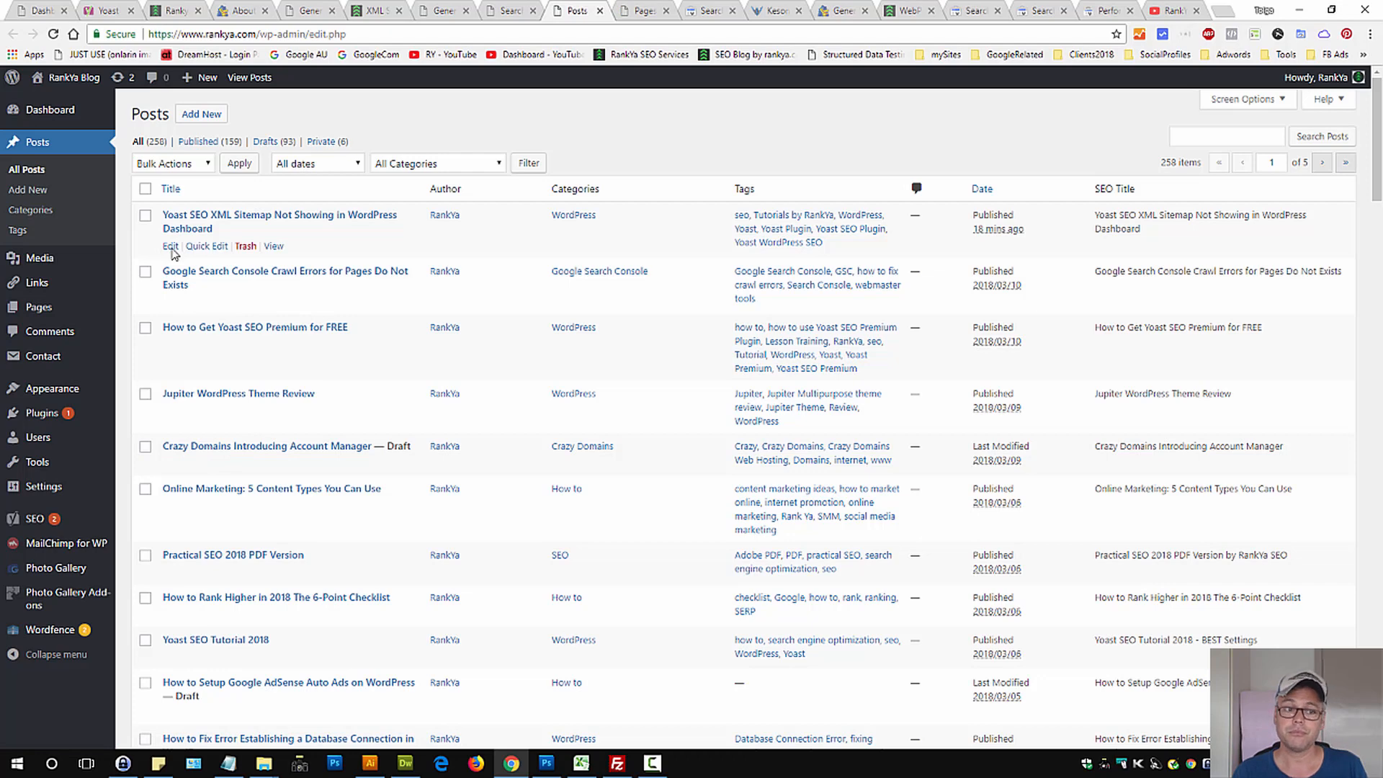
{"action": "mouse_move", "coordinate": [169, 250]}
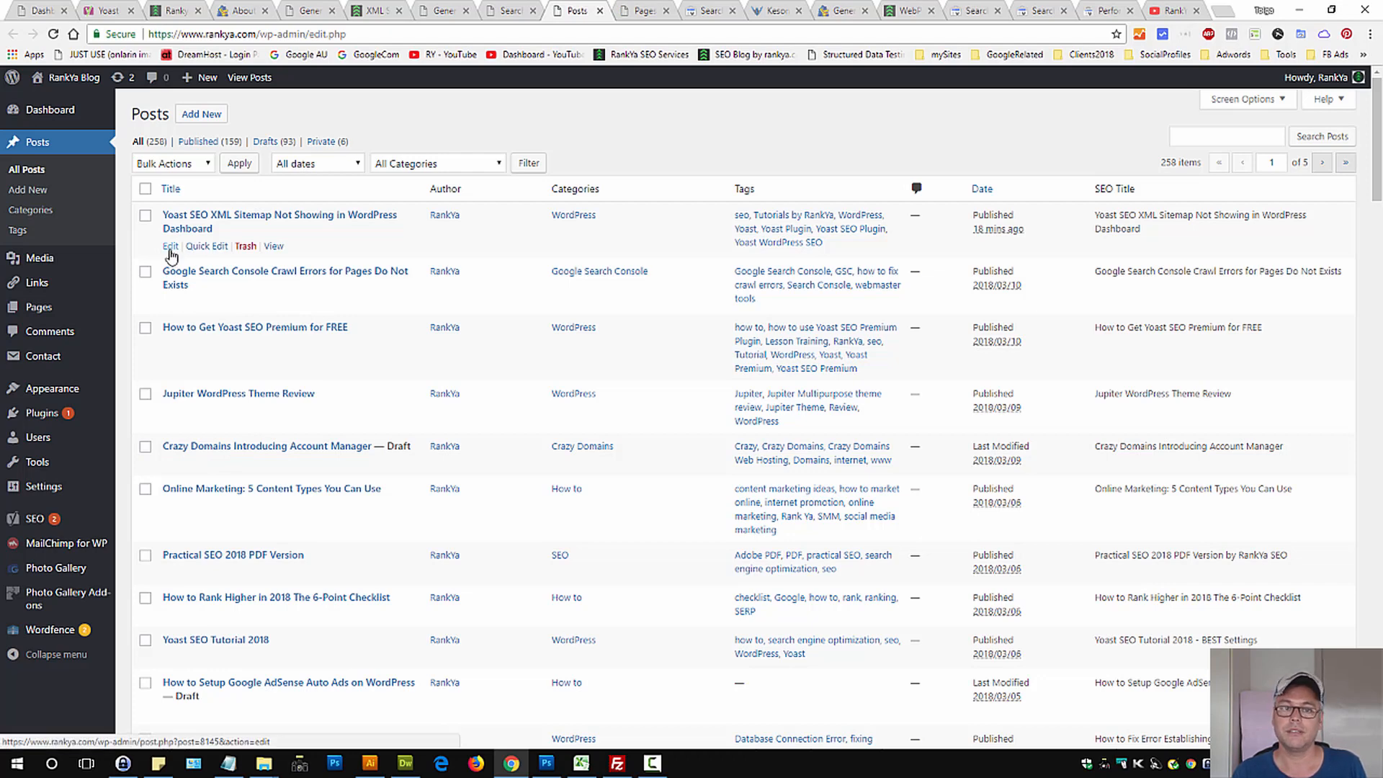
Set 'Allow search engines to show this Post' to No for the XML sitemap post.
{"action": "left_click", "coordinate": [170, 247]}
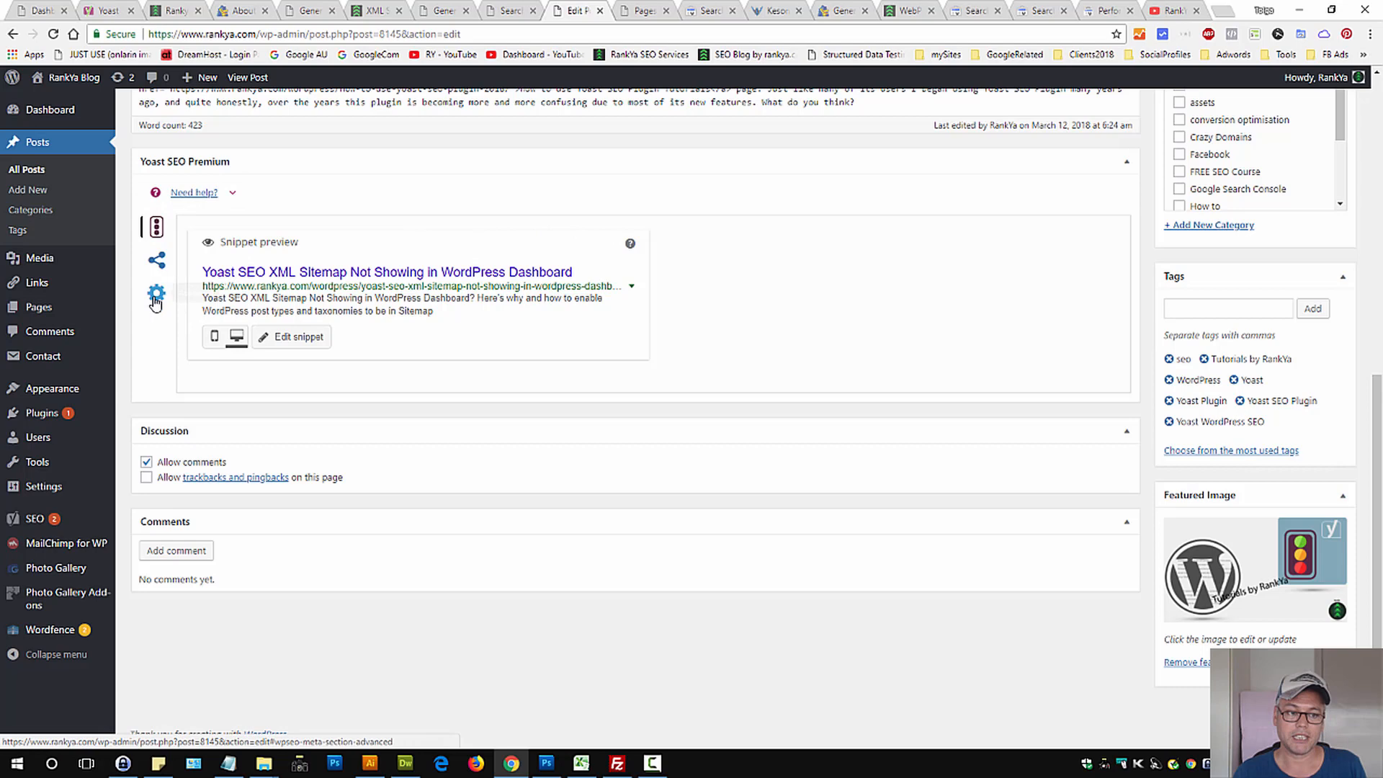
{"action": "left_click", "coordinate": [156, 293]}
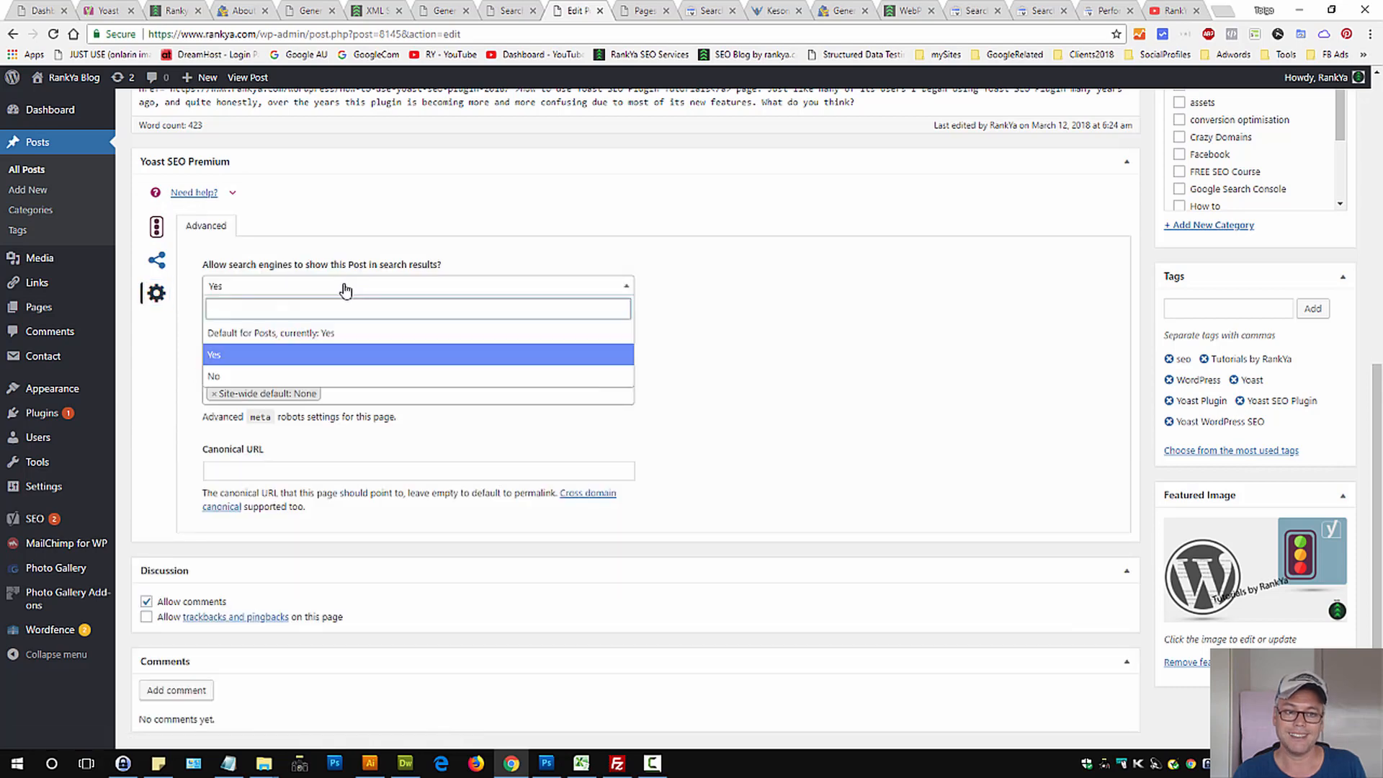
{"action": "mouse_move", "coordinate": [293, 376]}
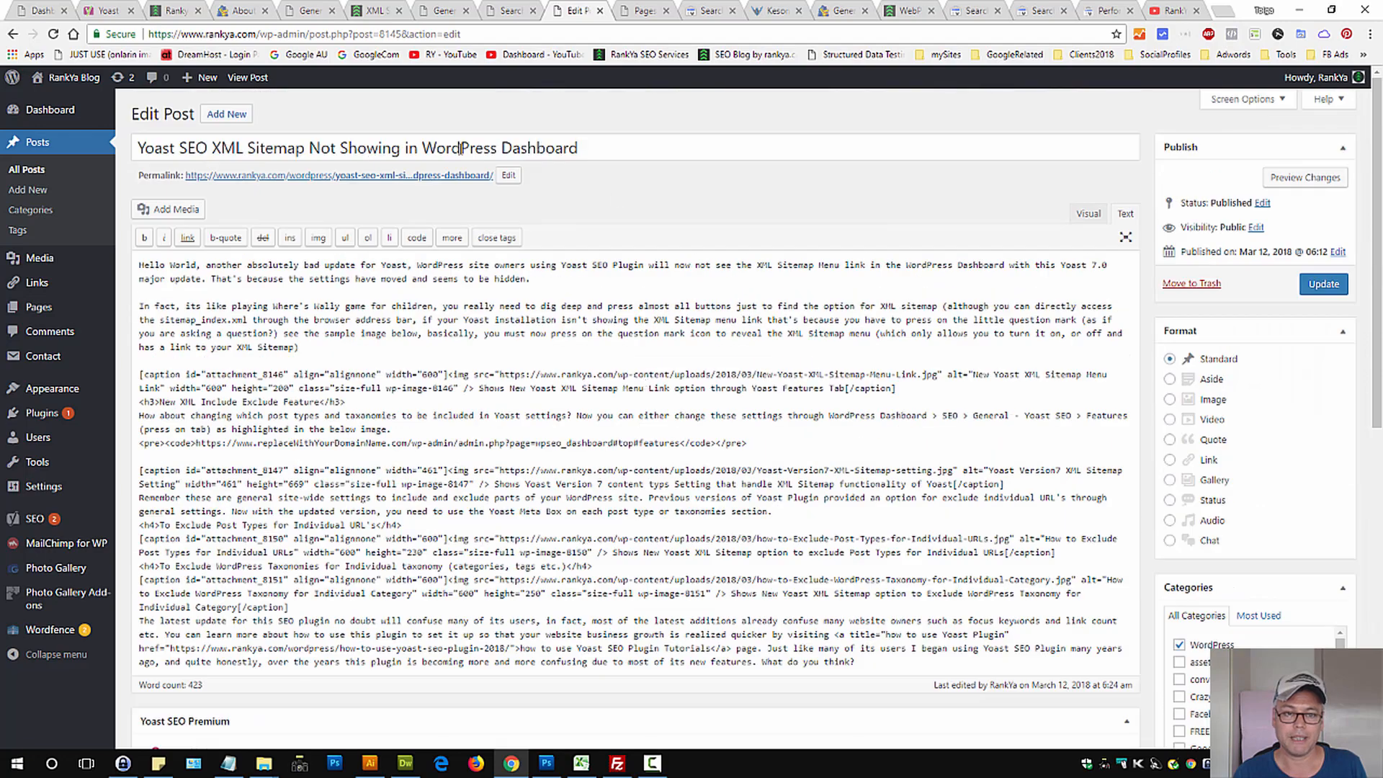
{"action": "scroll", "scroll_direction": "down", "scroll_amount": 3}
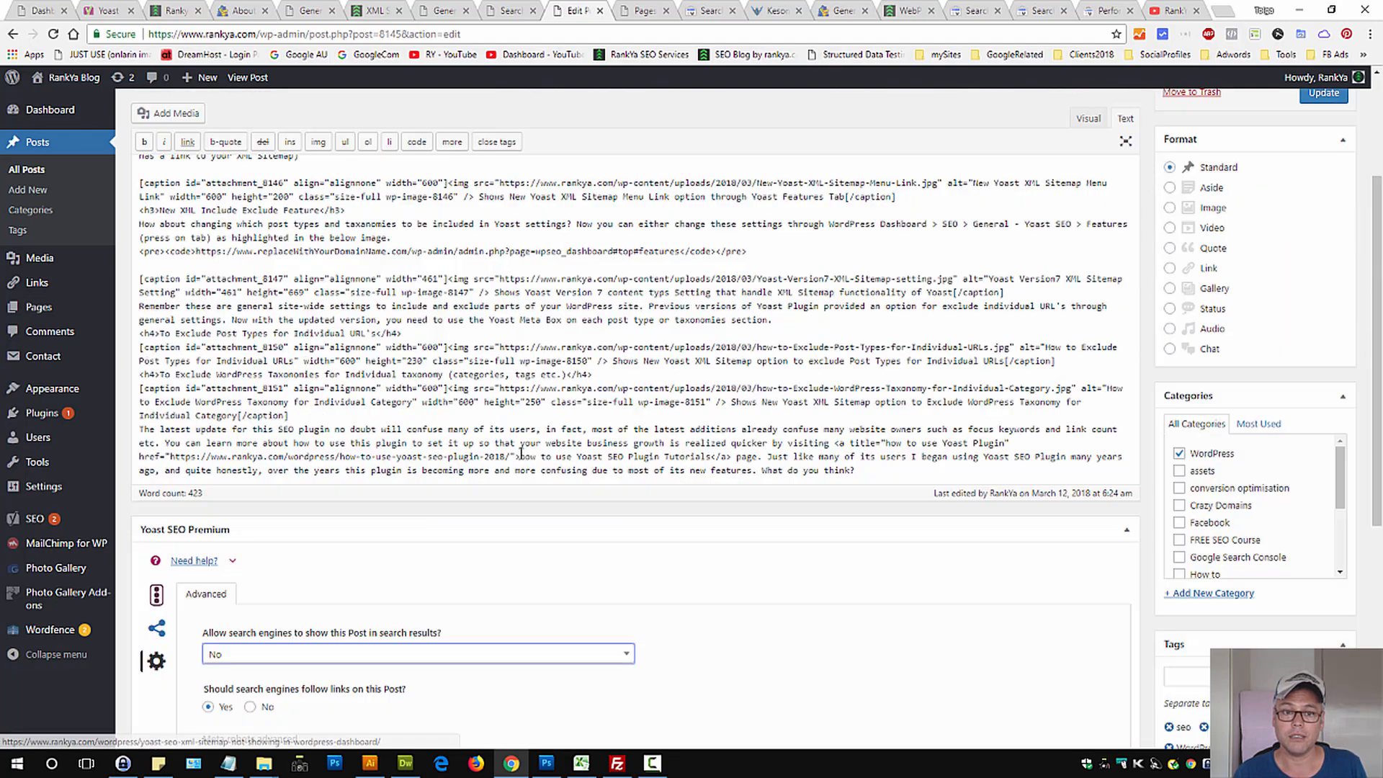
View post-sitemap.xml from the sitemap index, then switch to the admin Pages list.
{"action": "left_click", "coordinate": [371, 11]}
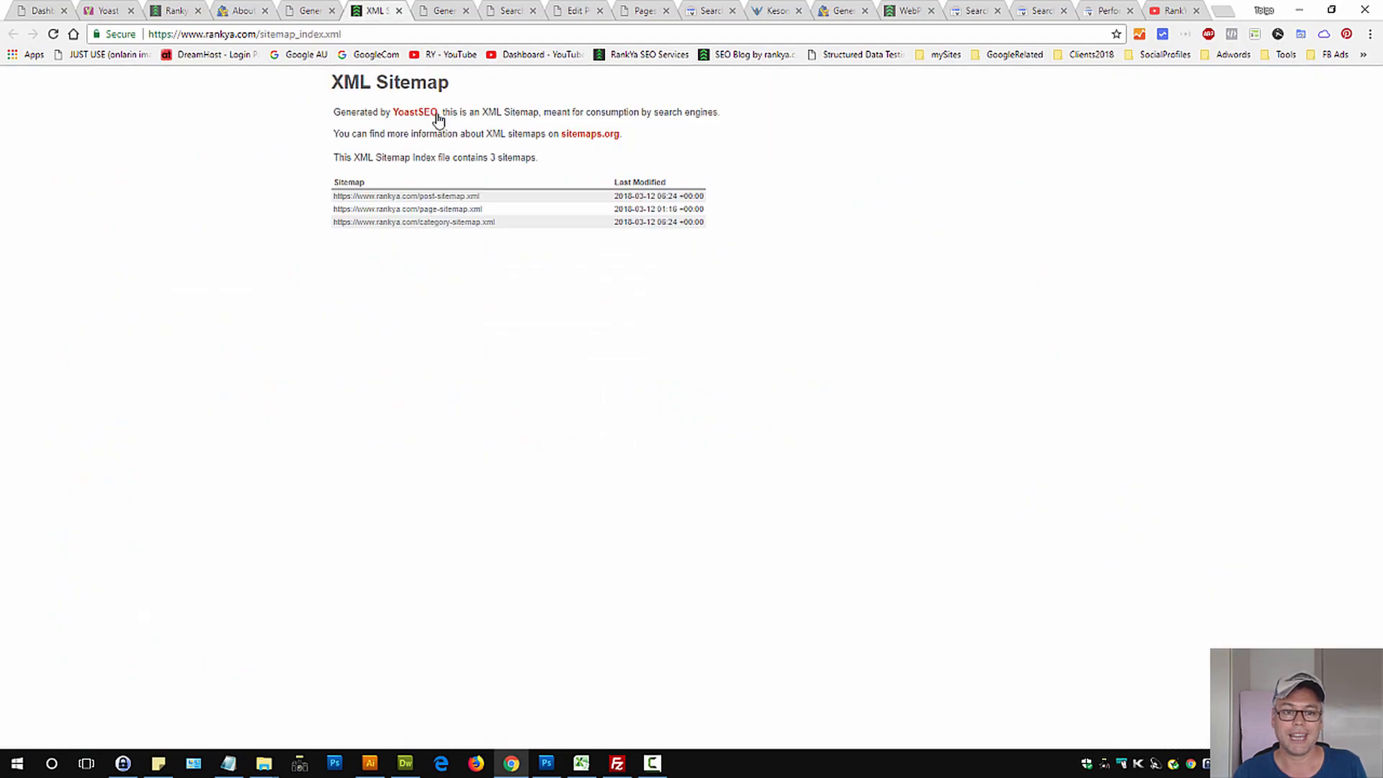
{"action": "left_click", "coordinate": [405, 195]}
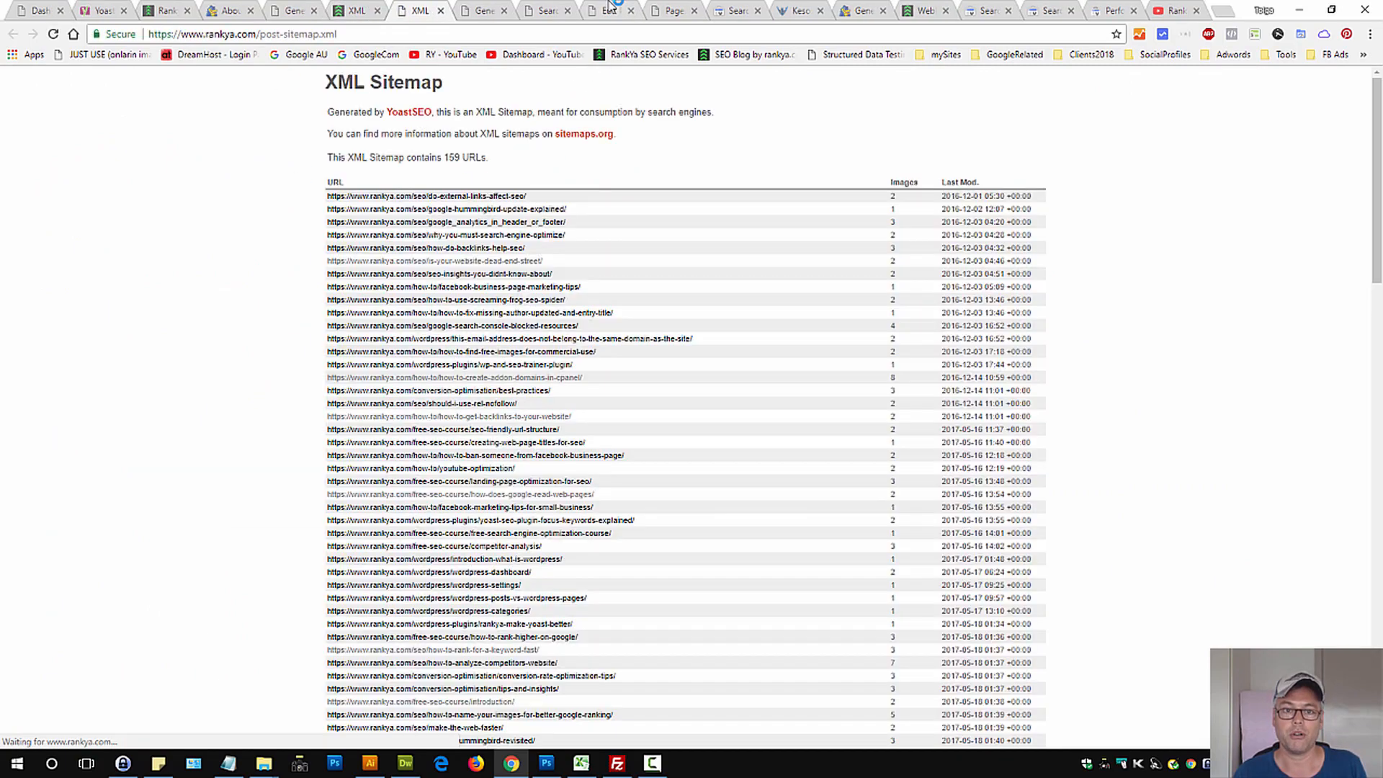
{"action": "left_click", "coordinate": [608, 11]}
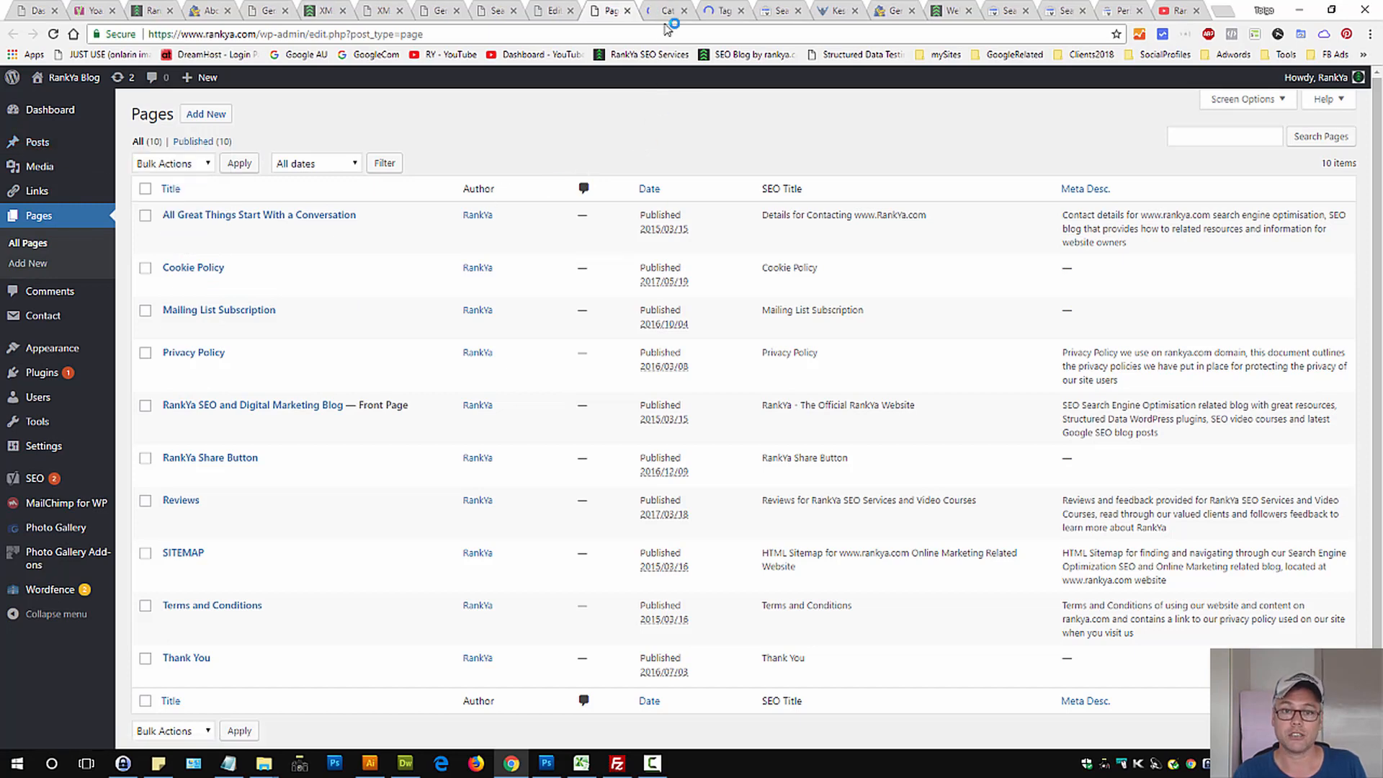
Set the FREE SEO Course category's Yoast search results visibility to No.
{"action": "left_click", "coordinate": [669, 11]}
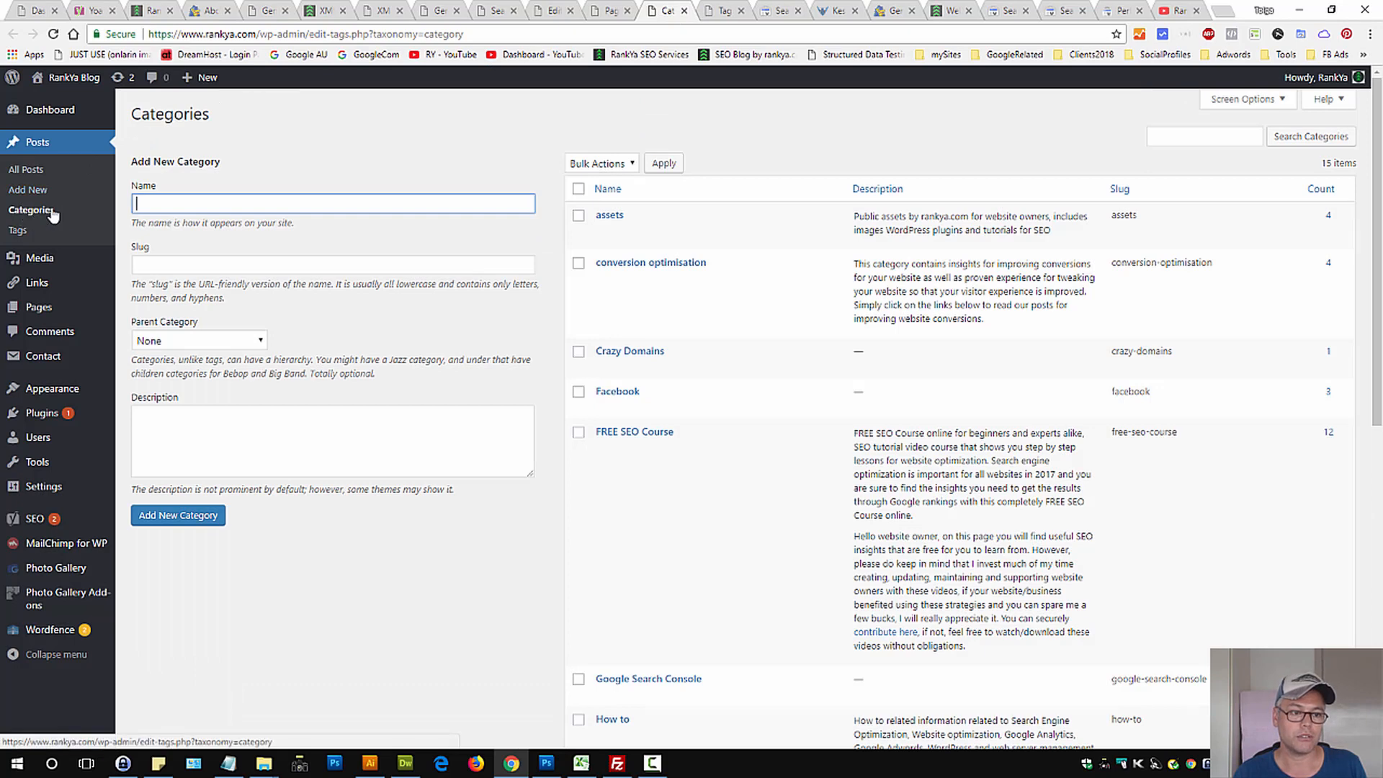
{"action": "mouse_move", "coordinate": [609, 452]}
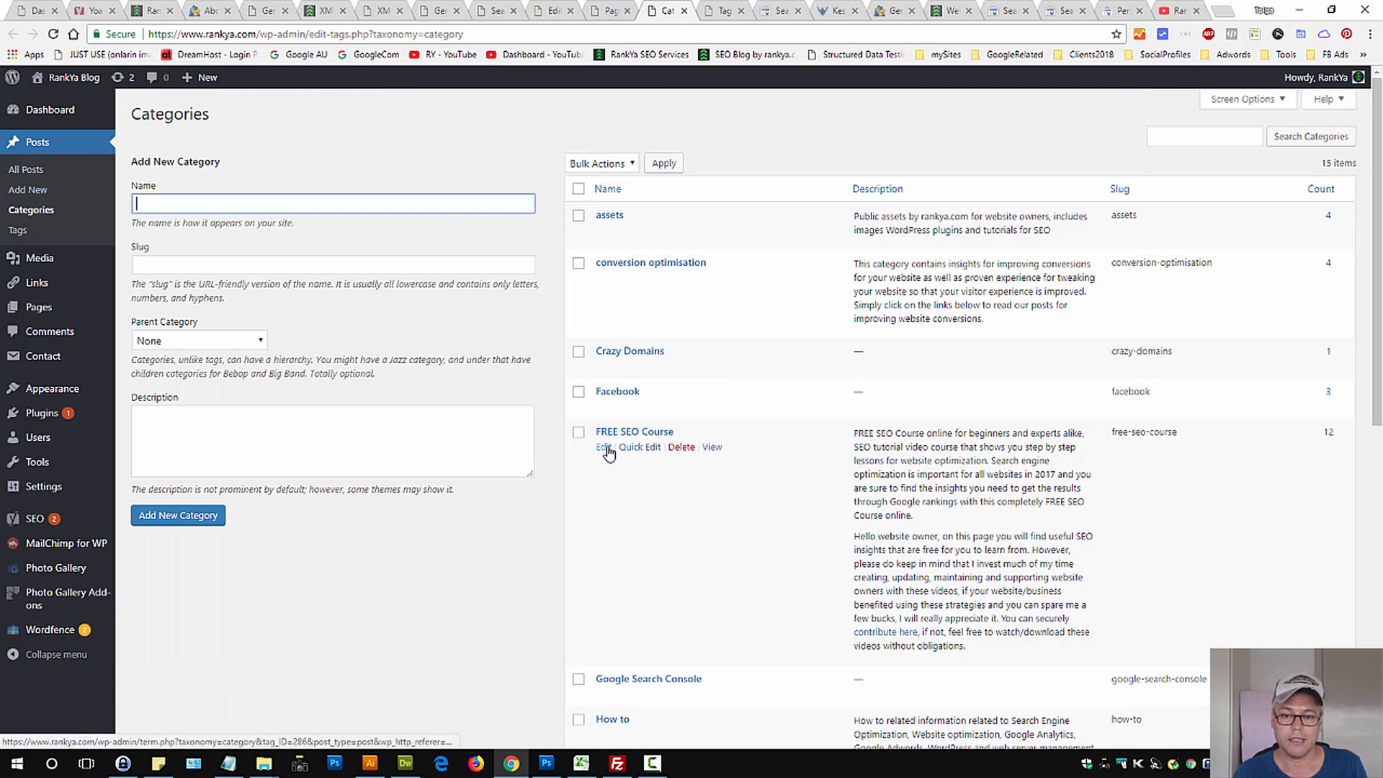
{"action": "left_click", "coordinate": [601, 447]}
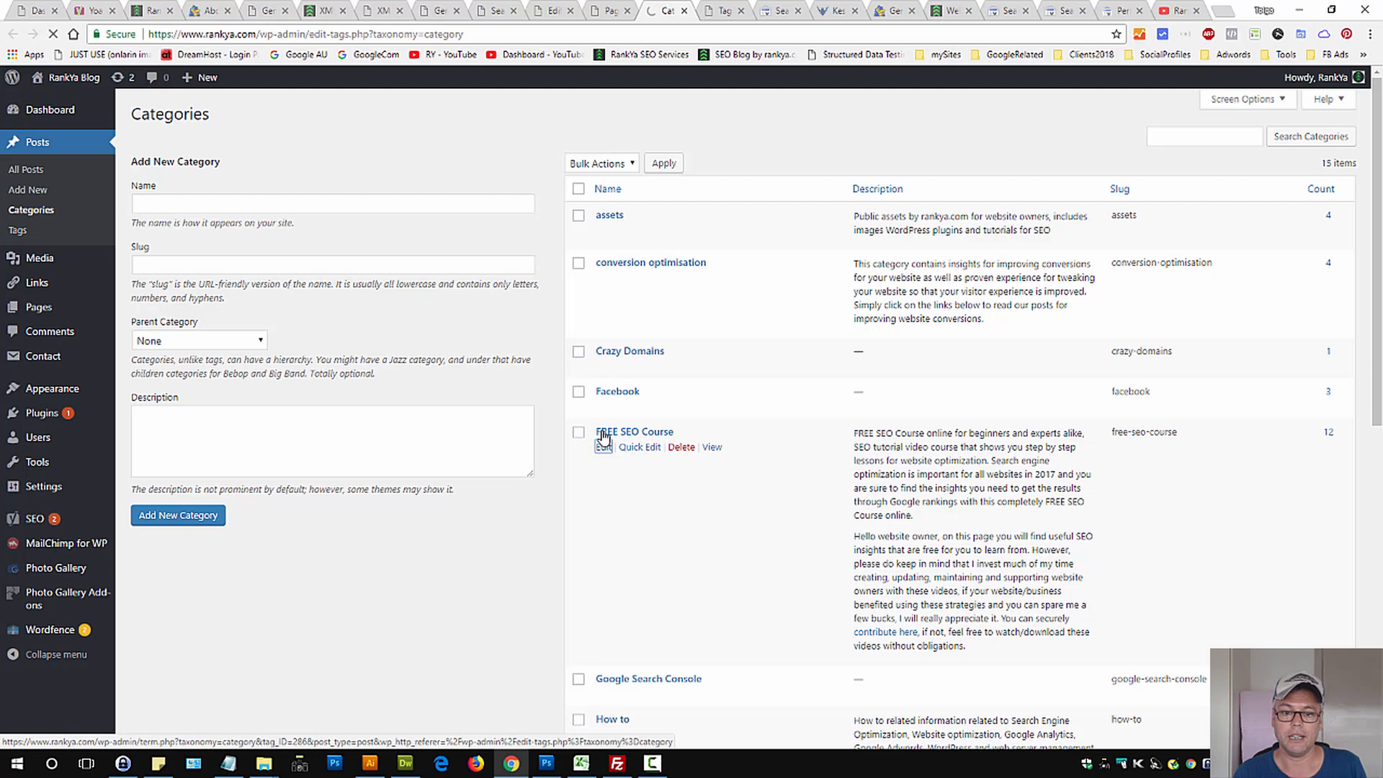
{"action": "left_click", "coordinate": [634, 432]}
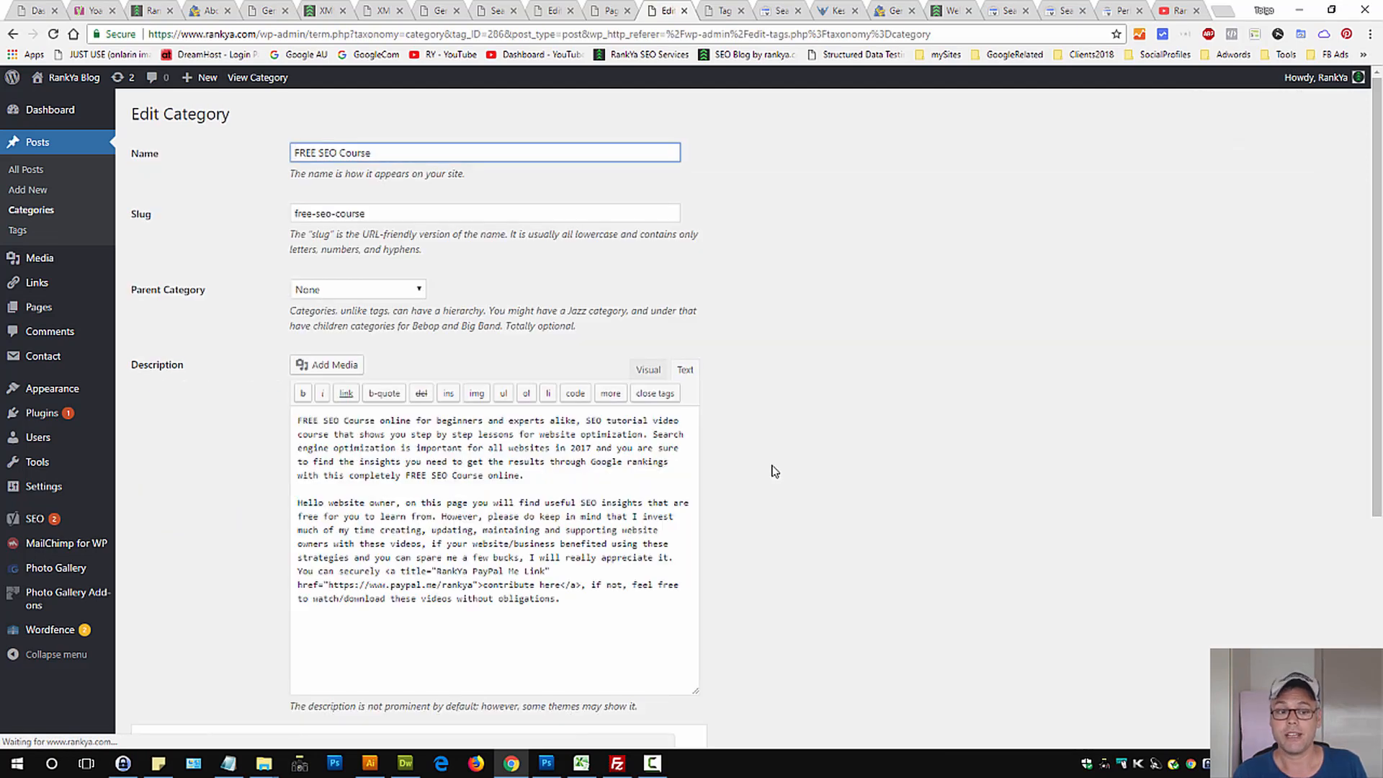
{"action": "scroll", "scroll_direction": "down", "scroll_amount": 3}
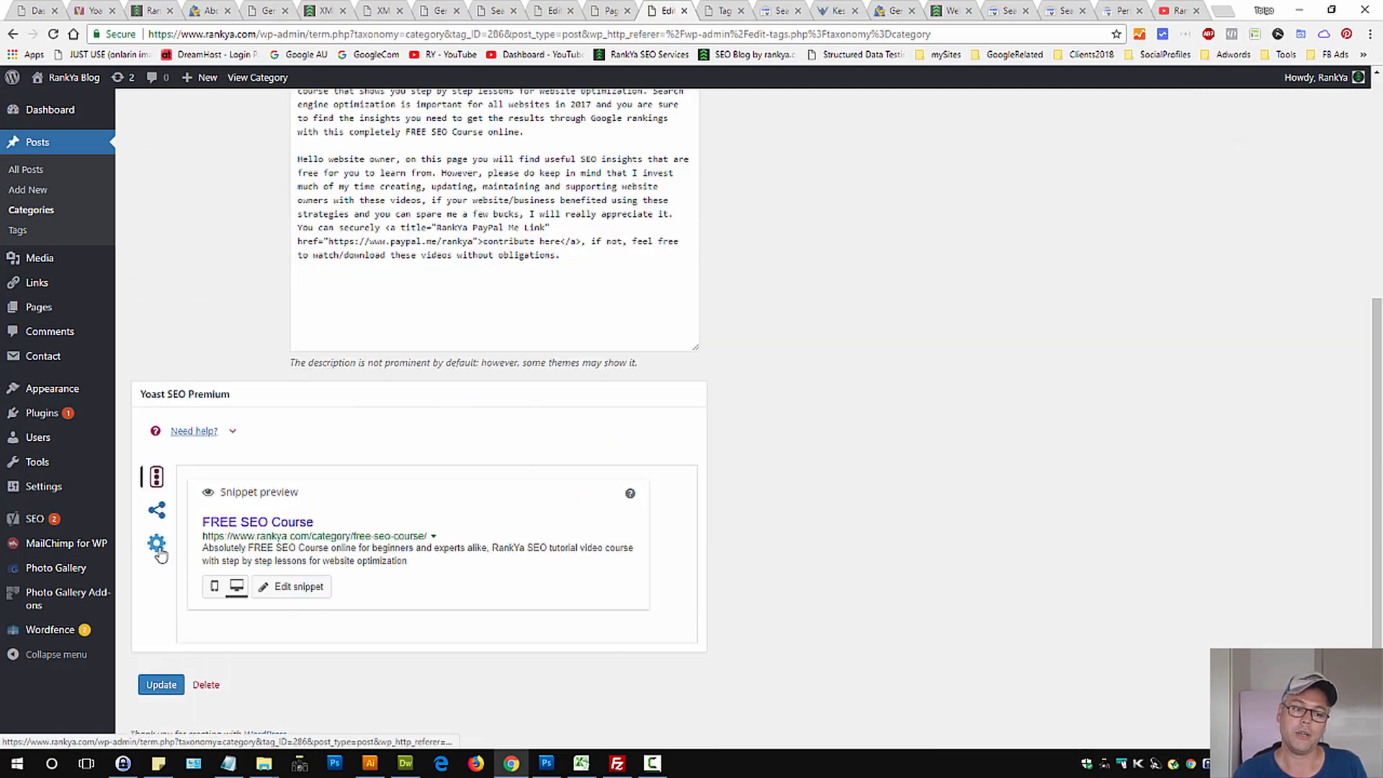
{"action": "left_click", "coordinate": [157, 545]}
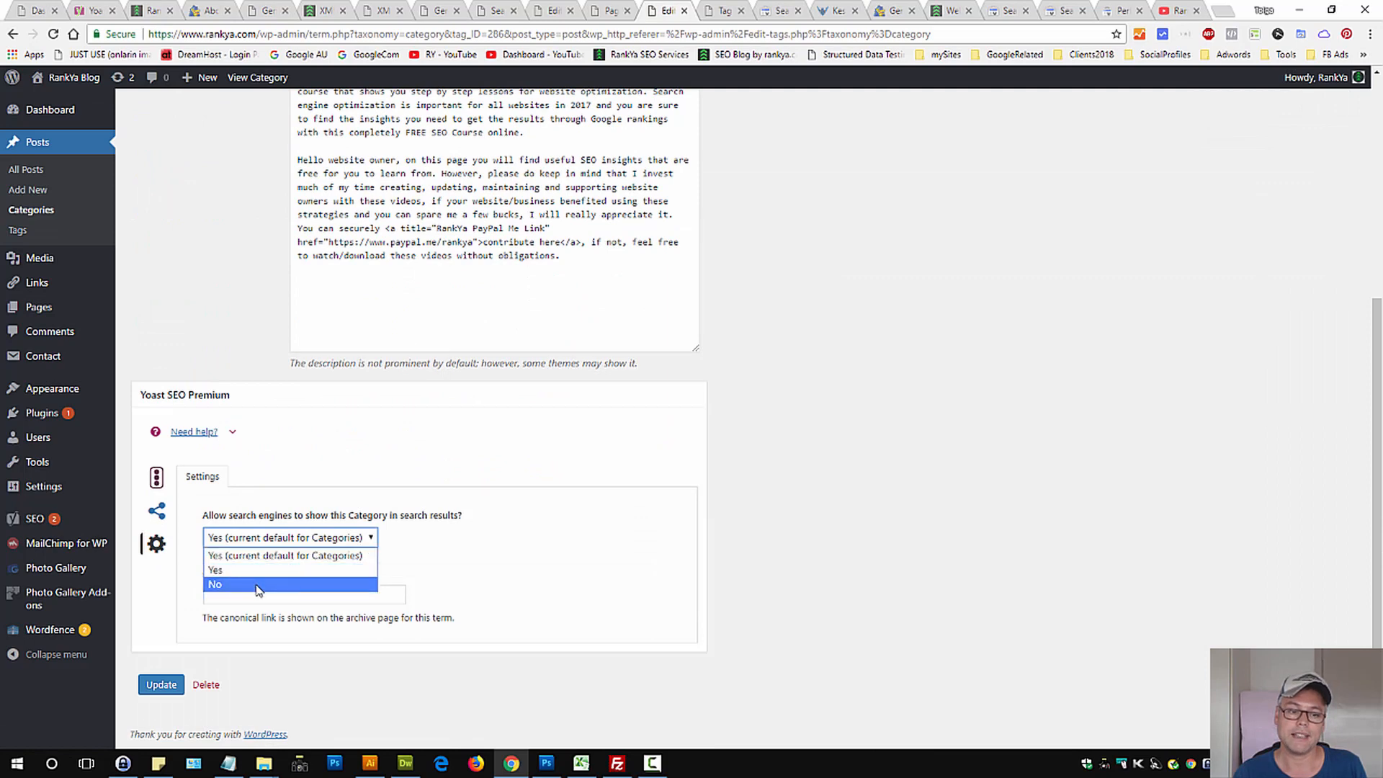
{"action": "left_click", "coordinate": [214, 584]}
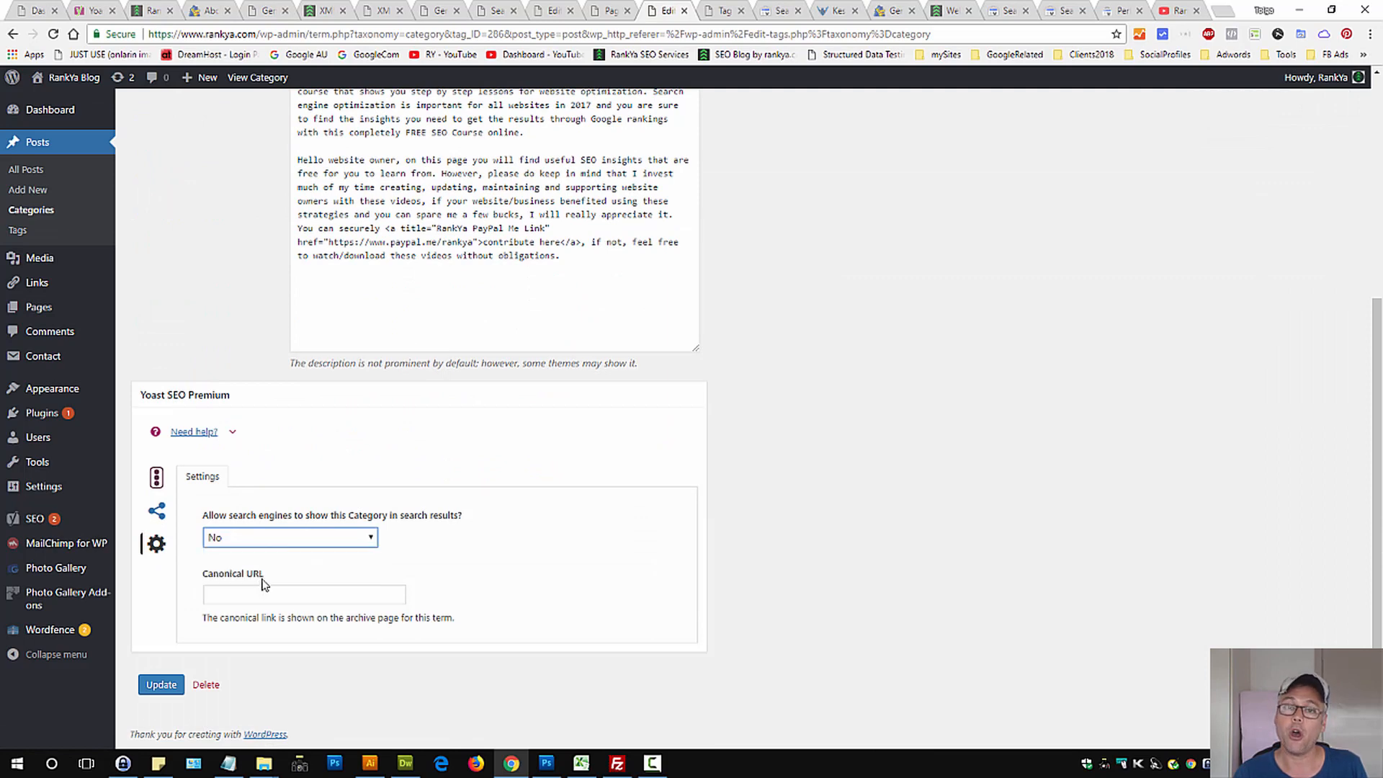
{"action": "mouse_move", "coordinate": [862, 535]}
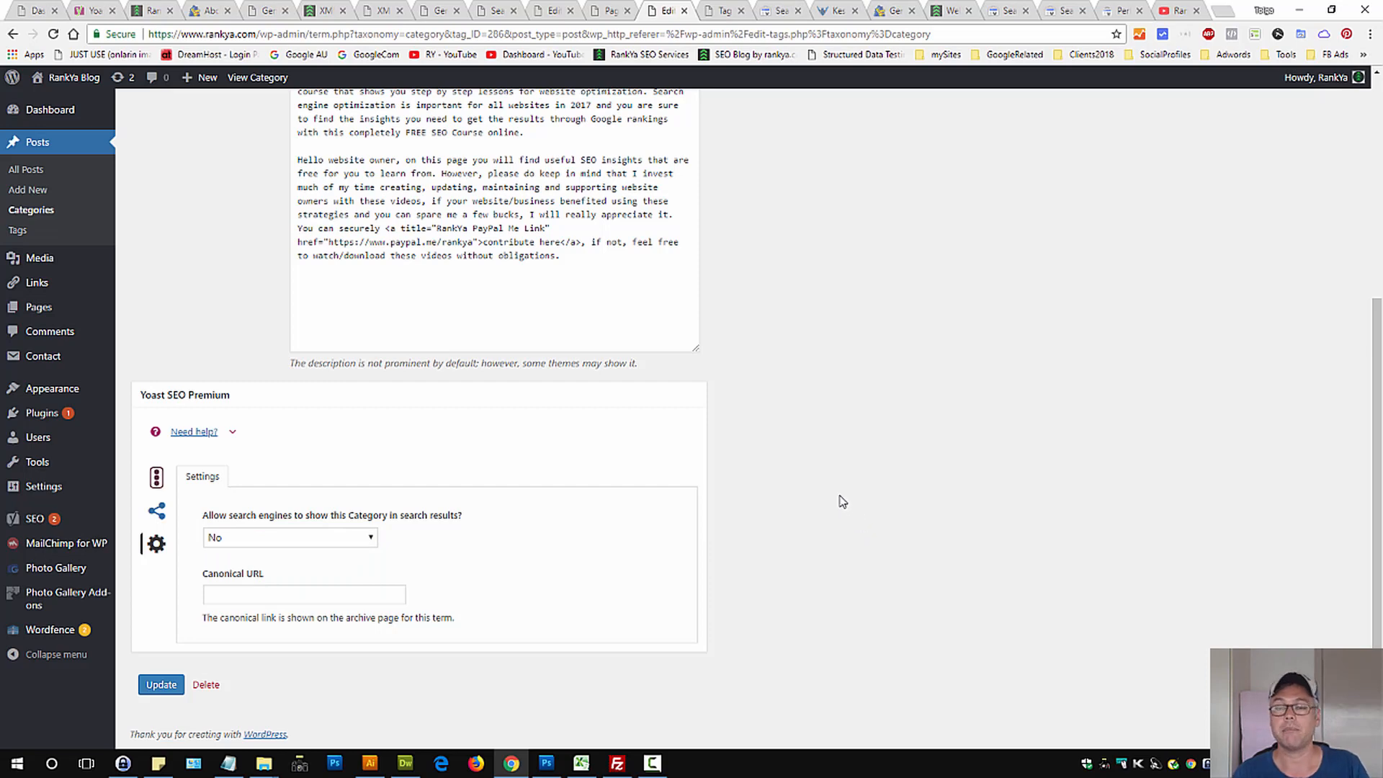
{"action": "mouse_move", "coordinate": [814, 400]}
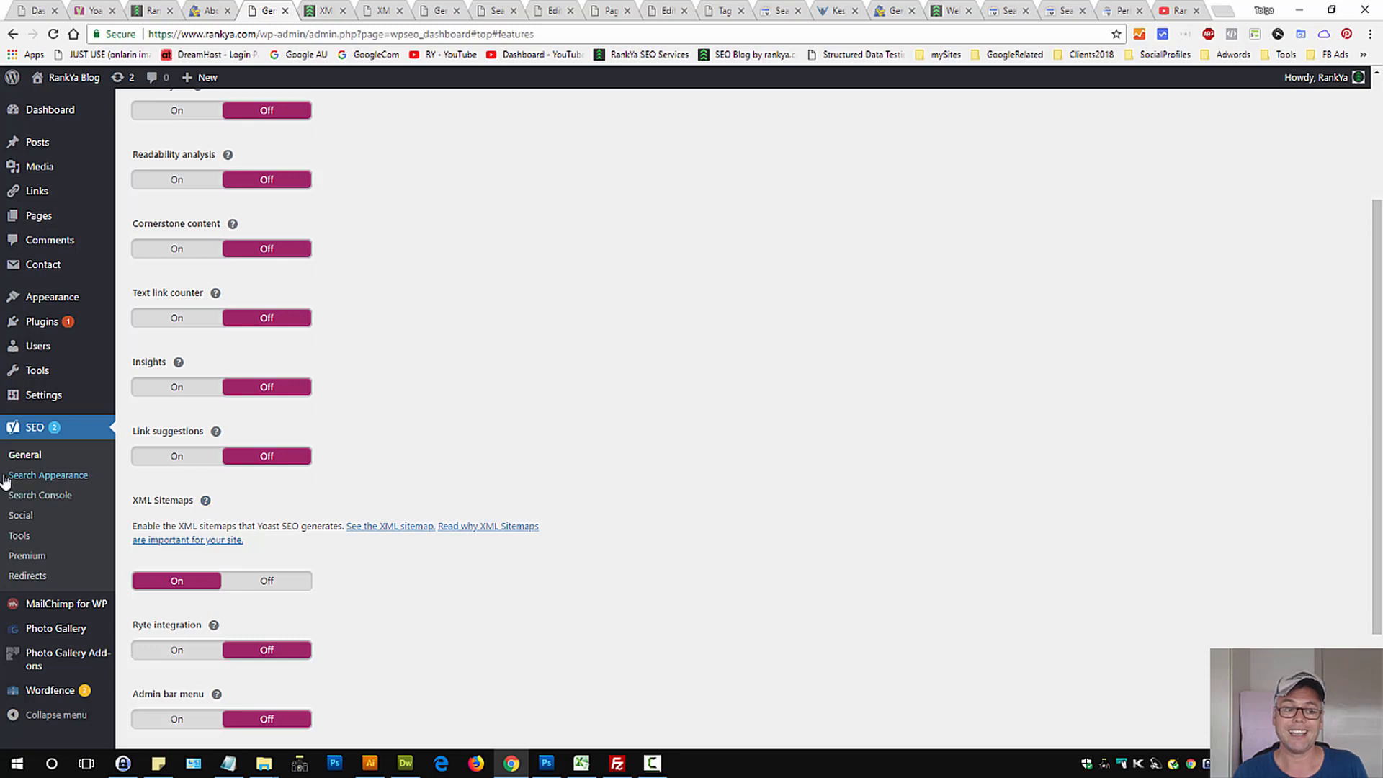
Confirm XML Sitemaps is On, view Content Types settings, then switch to the Yoast SEO Tutorial 2018 post.
{"action": "scroll", "scroll_direction": "up", "scroll_amount": 3}
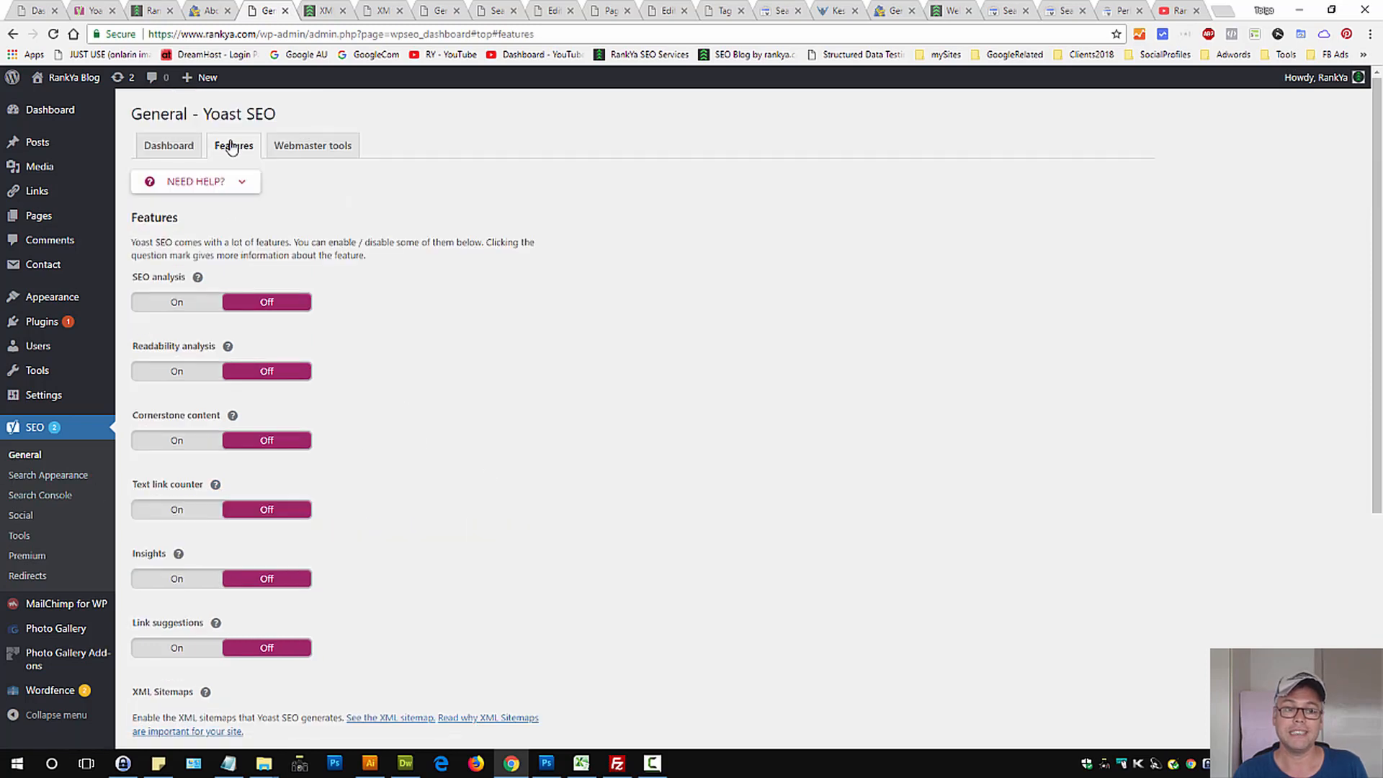
{"action": "scroll", "scroll_direction": "down", "scroll_amount": 3}
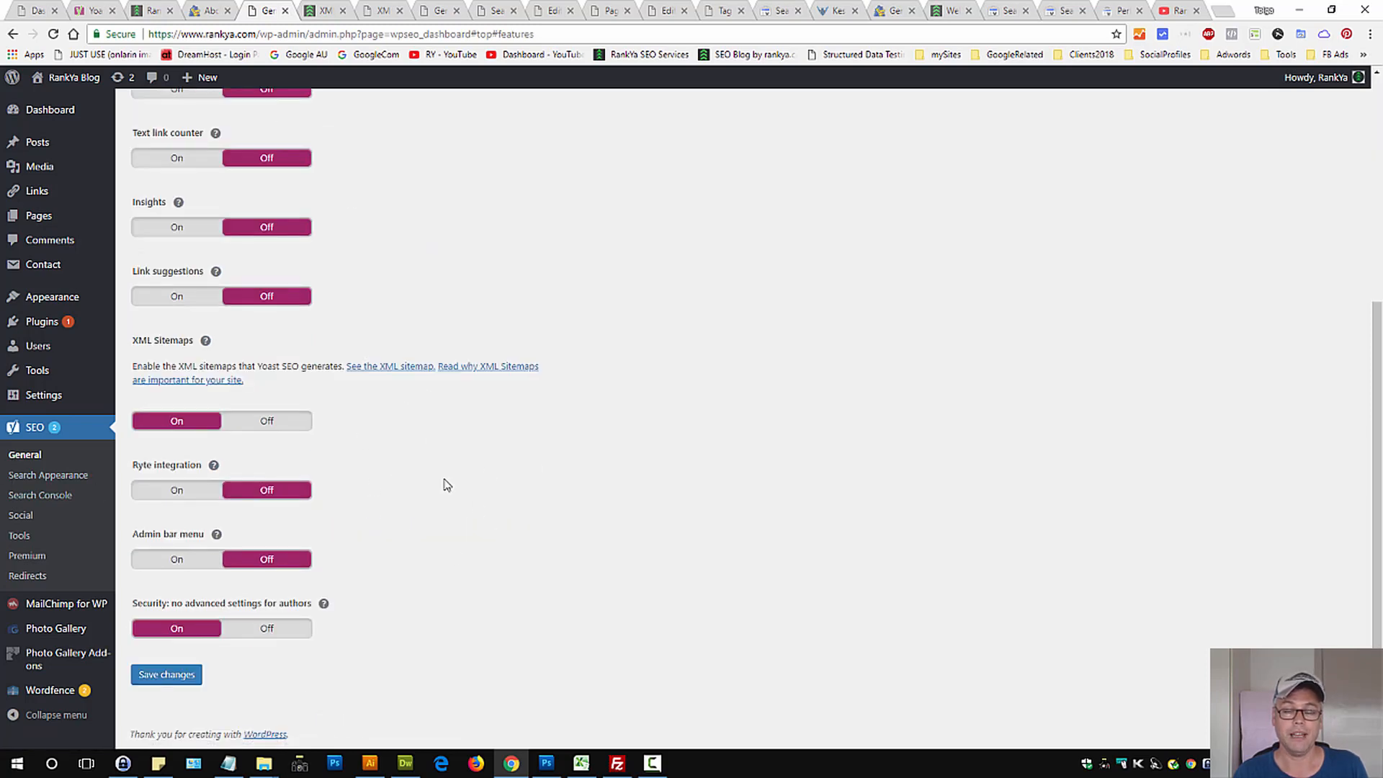
{"action": "scroll", "scroll_direction": "up", "scroll_amount": 3}
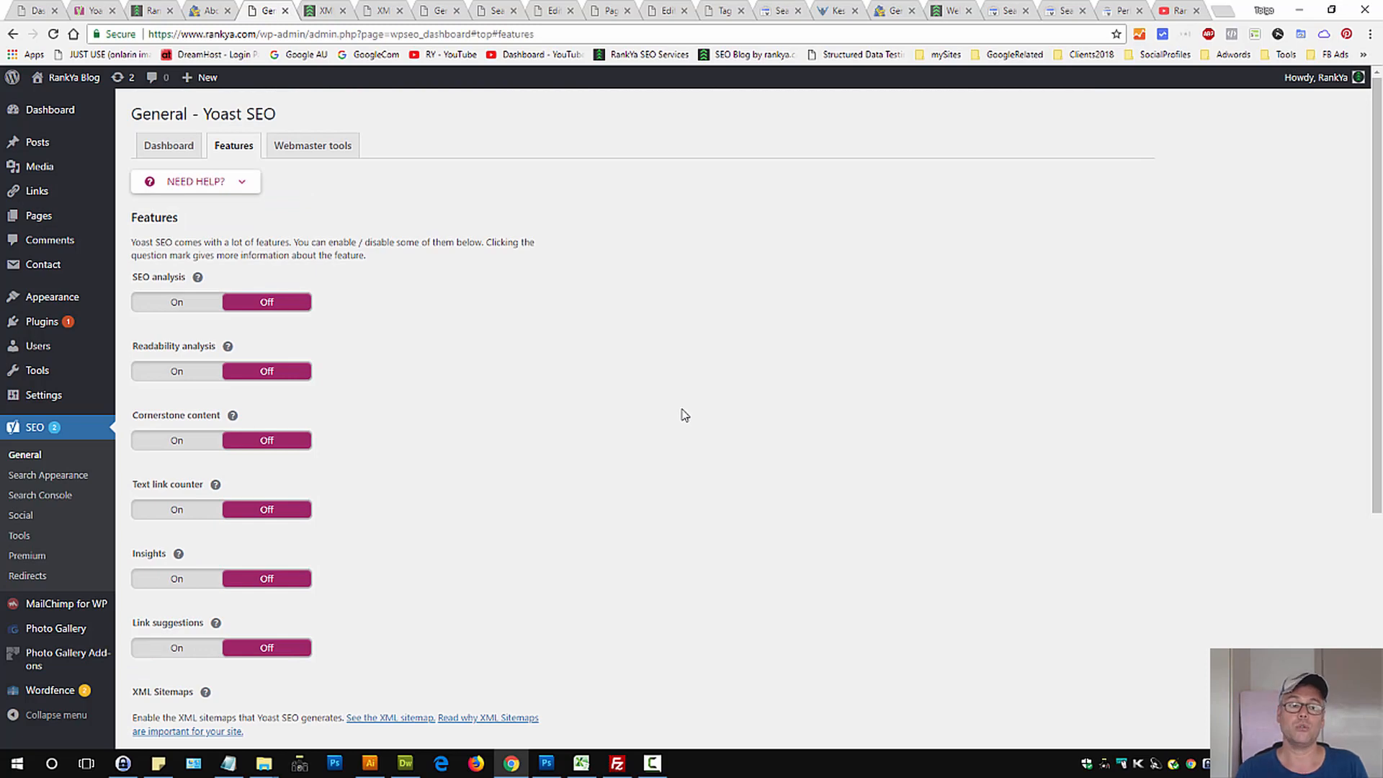
{"action": "mouse_move", "coordinate": [490, 60]}
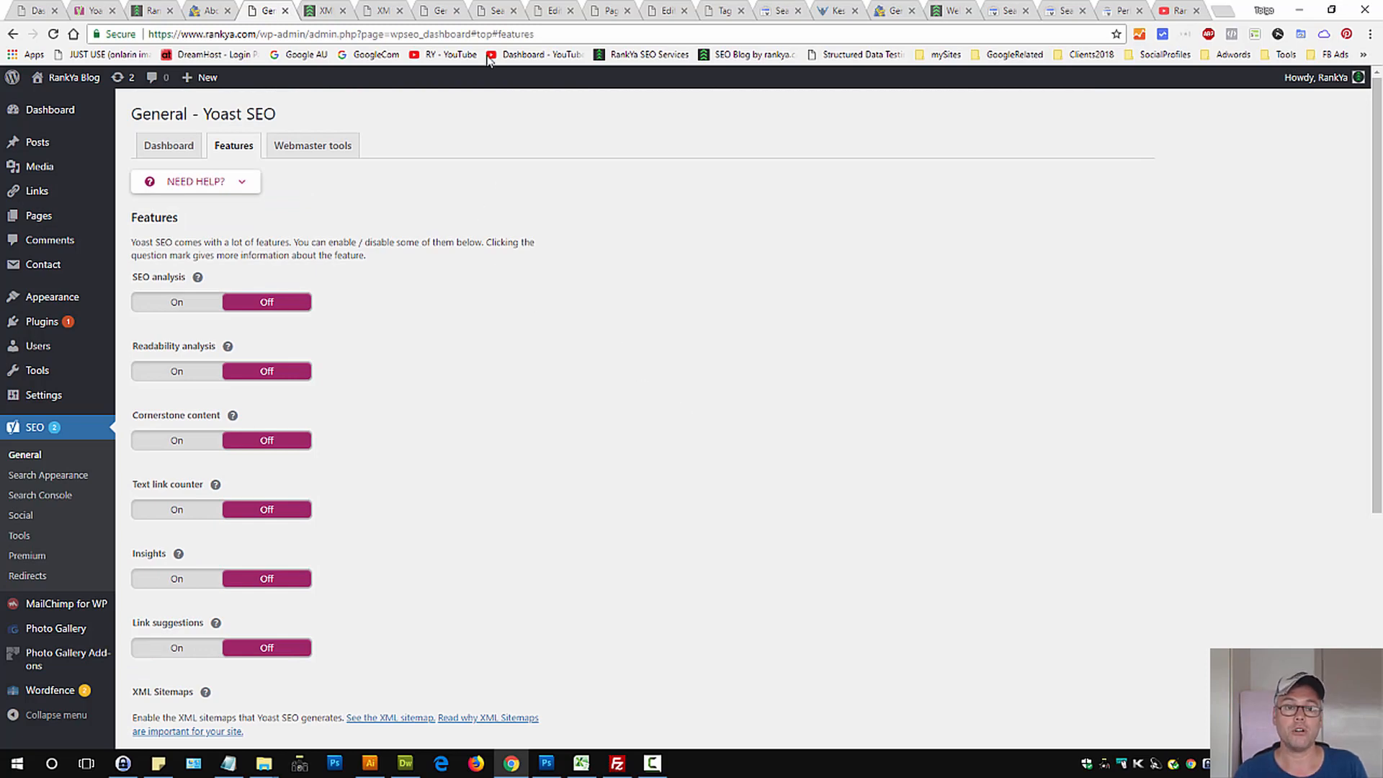
{"action": "left_click", "coordinate": [49, 475]}
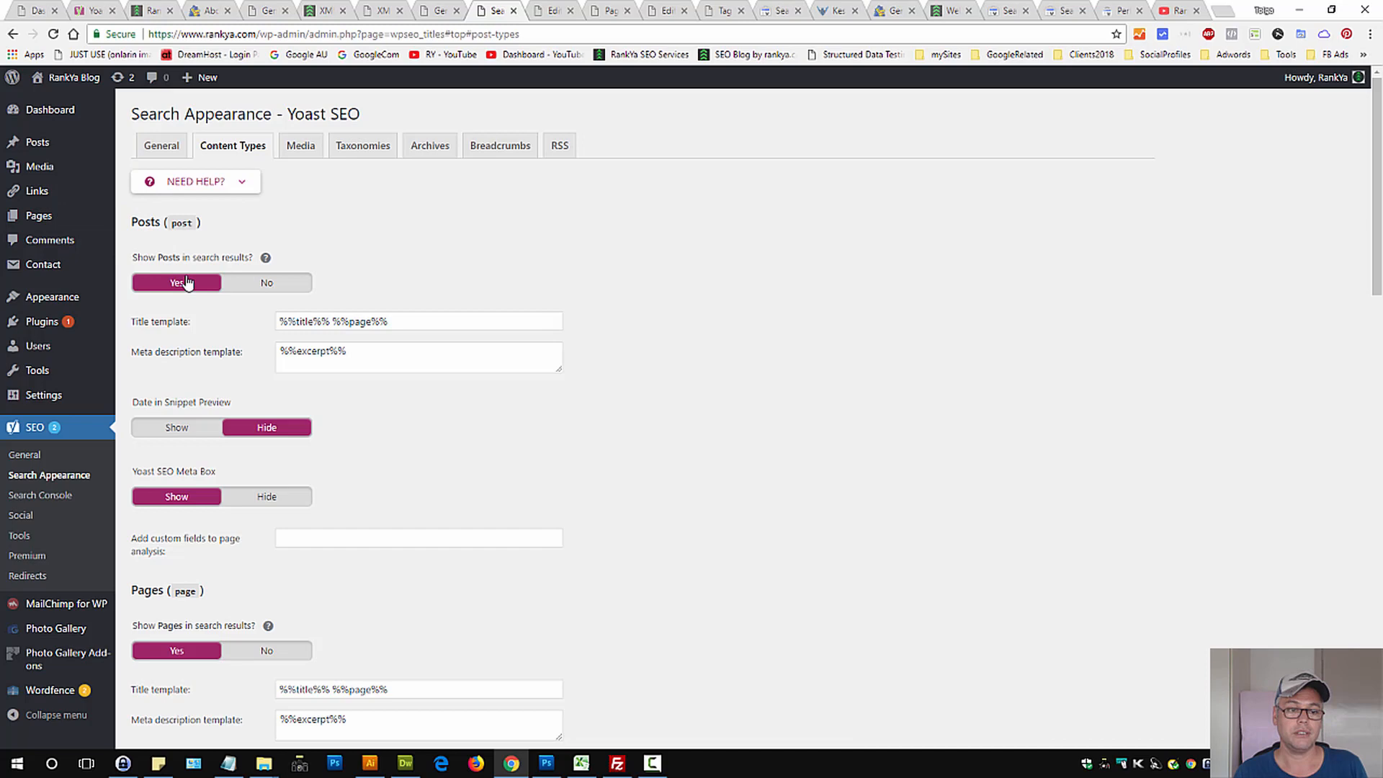
{"action": "mouse_move", "coordinate": [271, 283]}
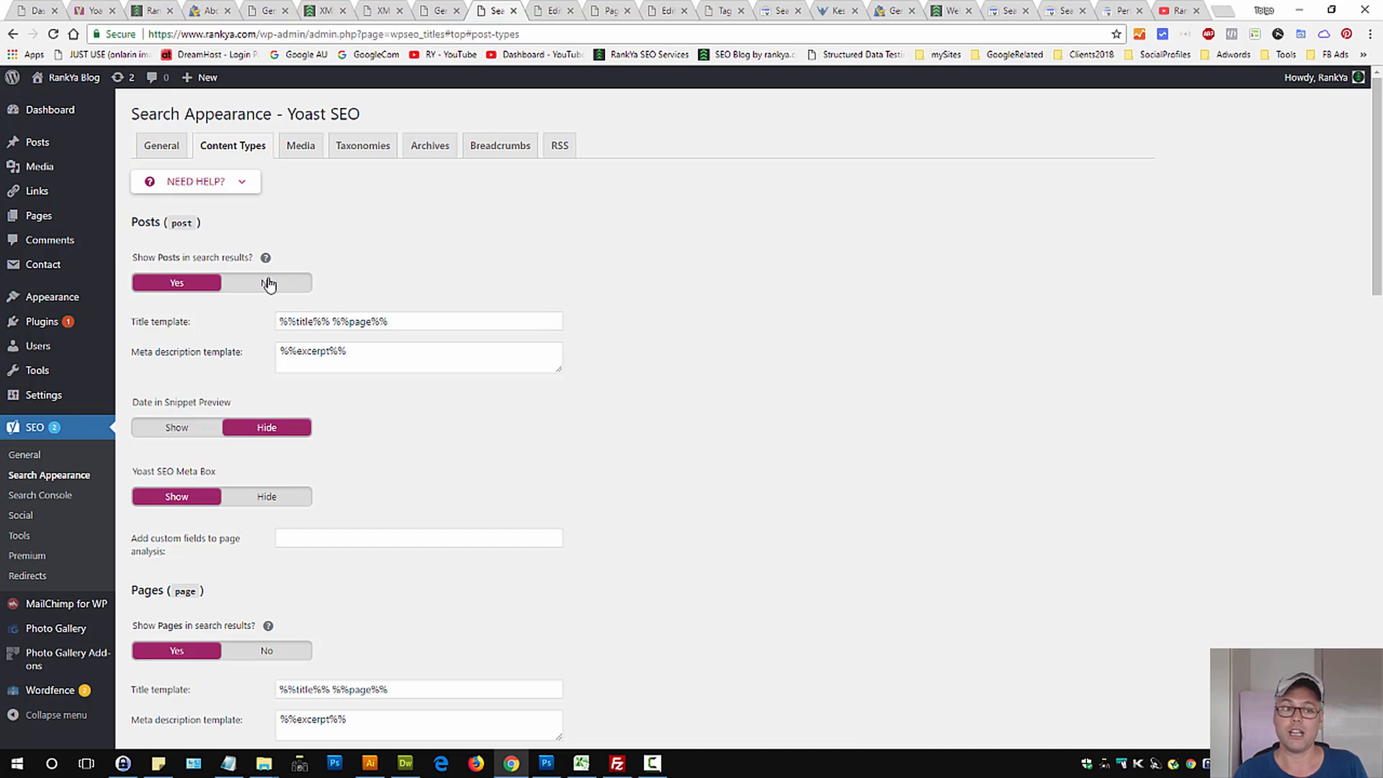
{"action": "mouse_move", "coordinate": [682, 281]}
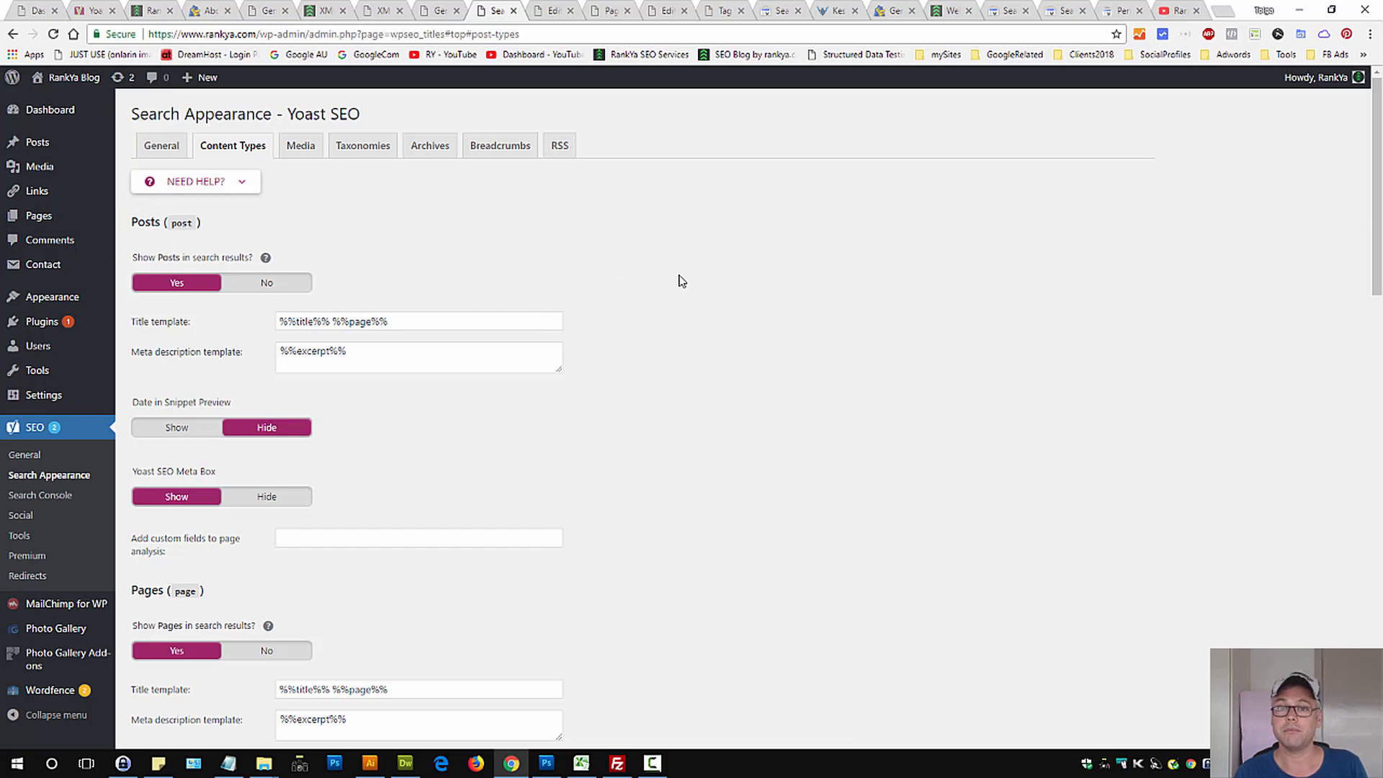
{"action": "left_click", "coordinate": [318, 9]}
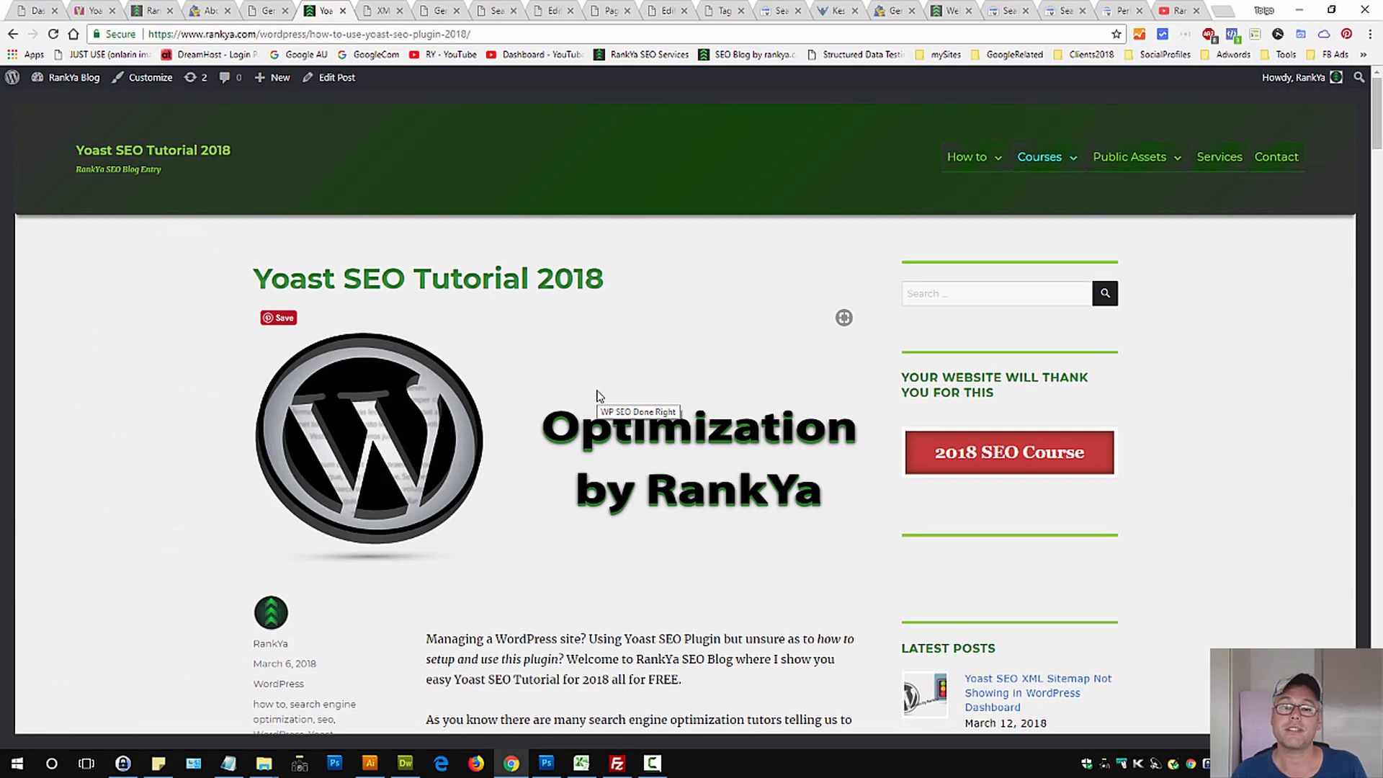
Switch to the RankYa YouTube channel home page tab.
{"action": "left_click", "coordinate": [1177, 10]}
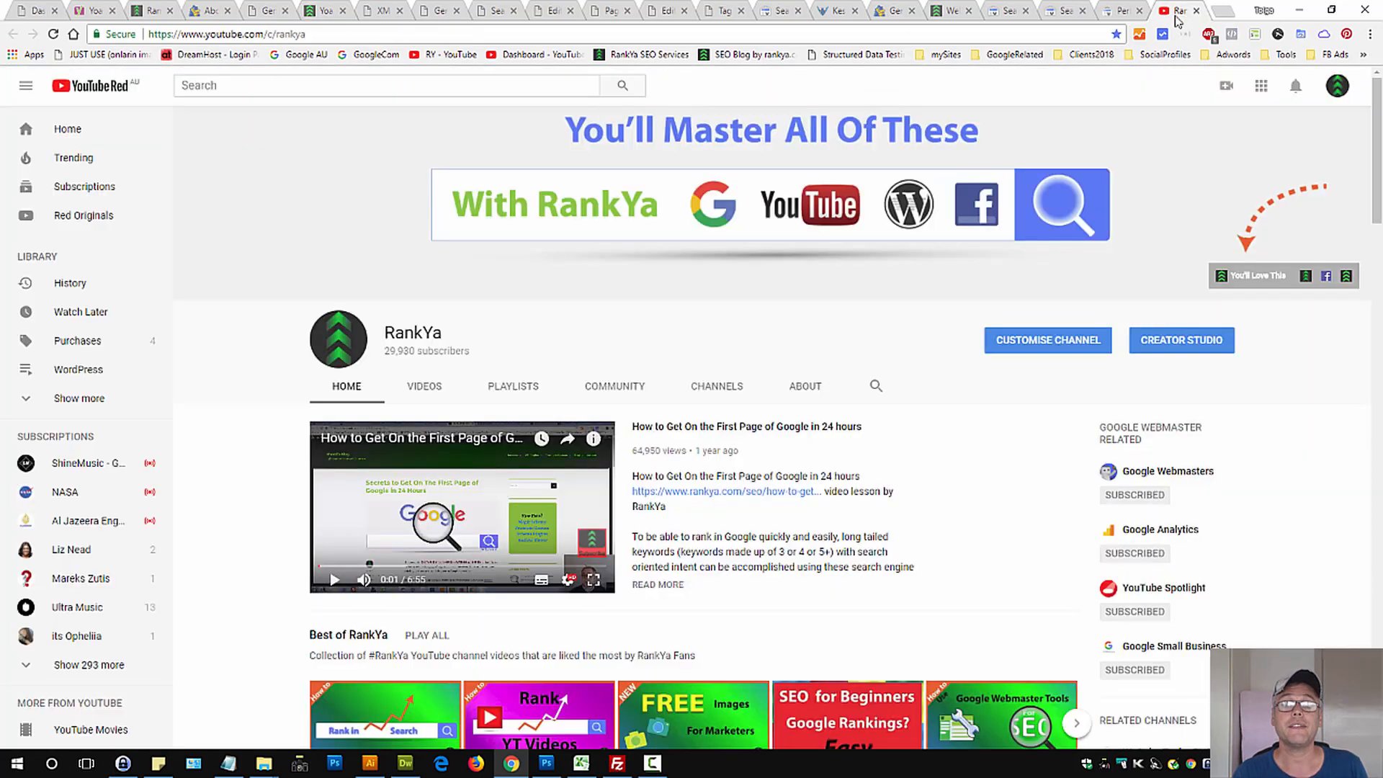
{"action": "mouse_move", "coordinate": [942, 481]}
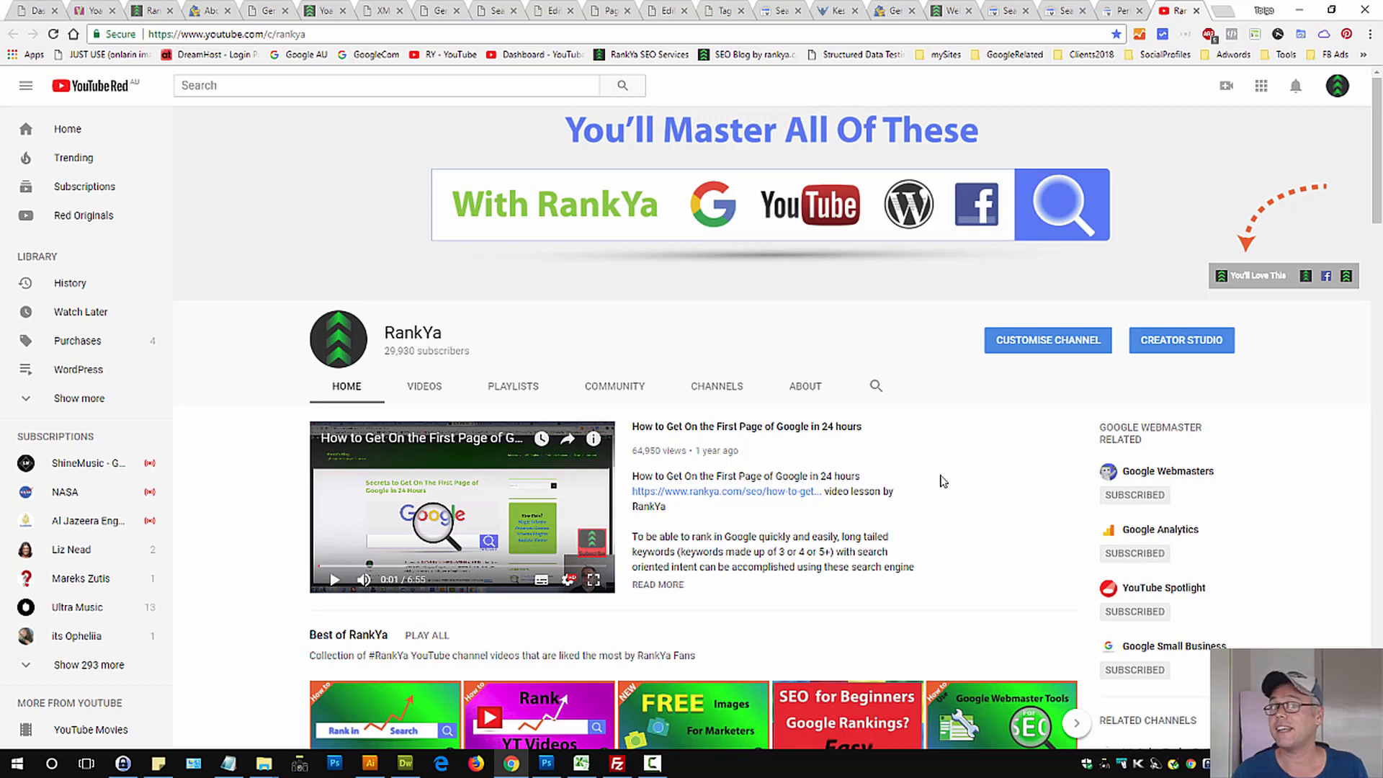
{"action": "mouse_move", "coordinate": [948, 487]}
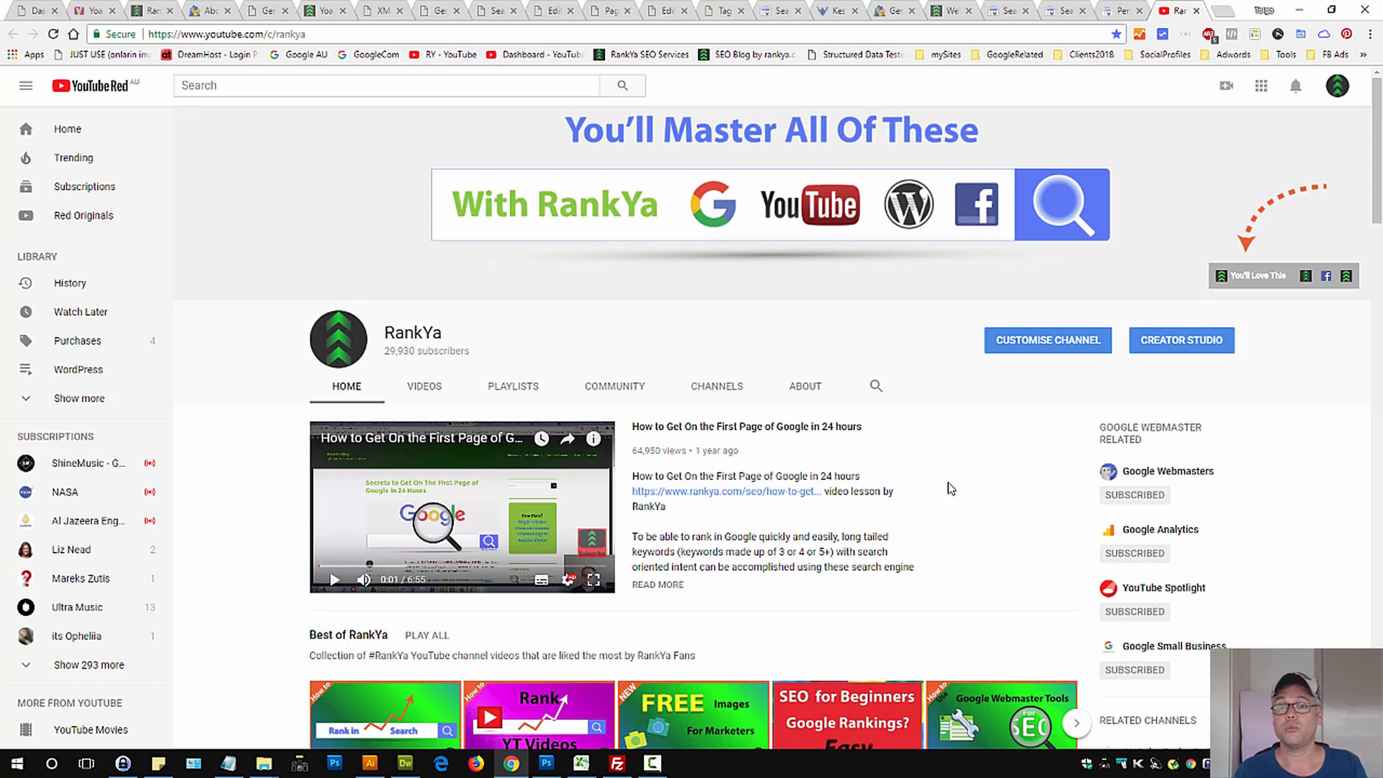